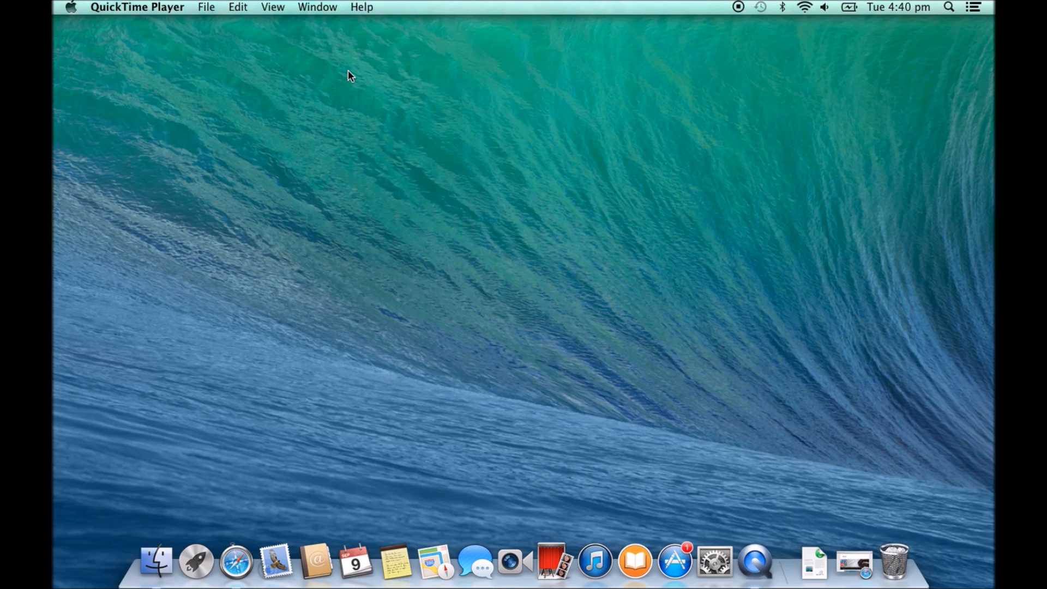
Step: Use Go > Computer to open the Untitled drive, view its top-level folders, then return to the drive list
click(244, 8)
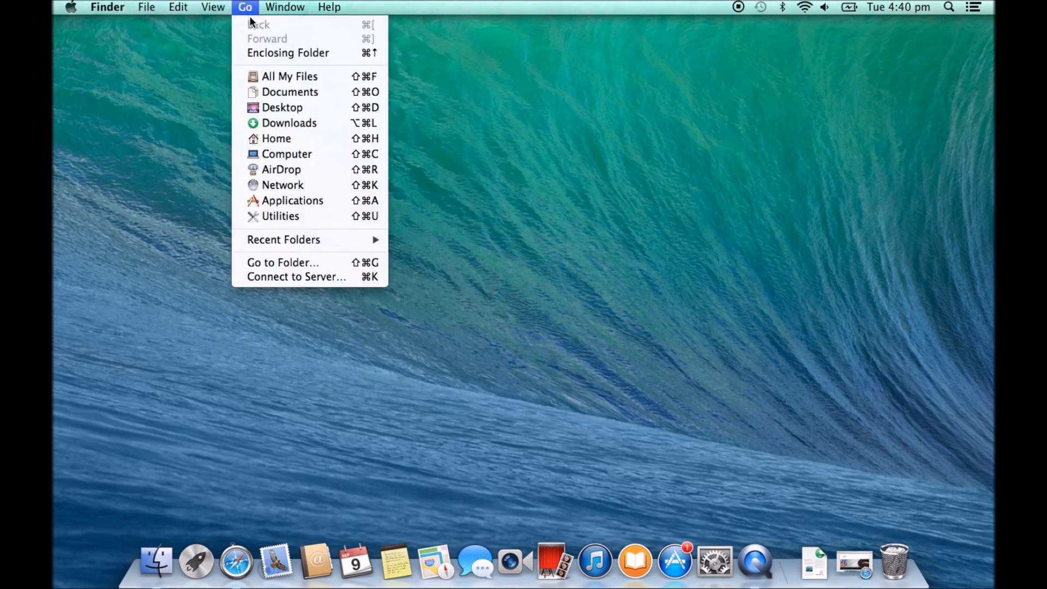
click(287, 154)
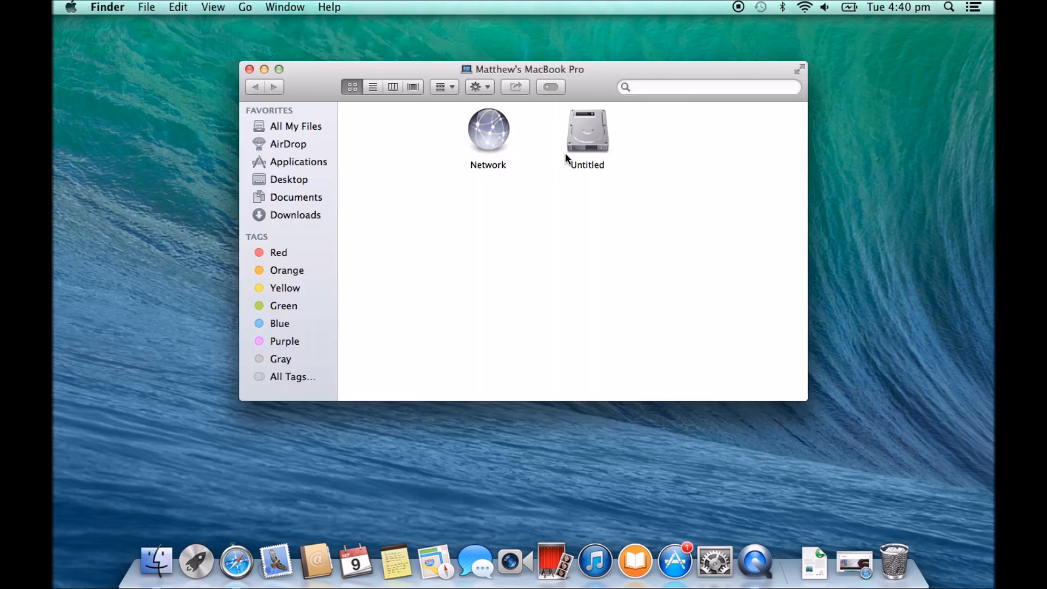
click(587, 130)
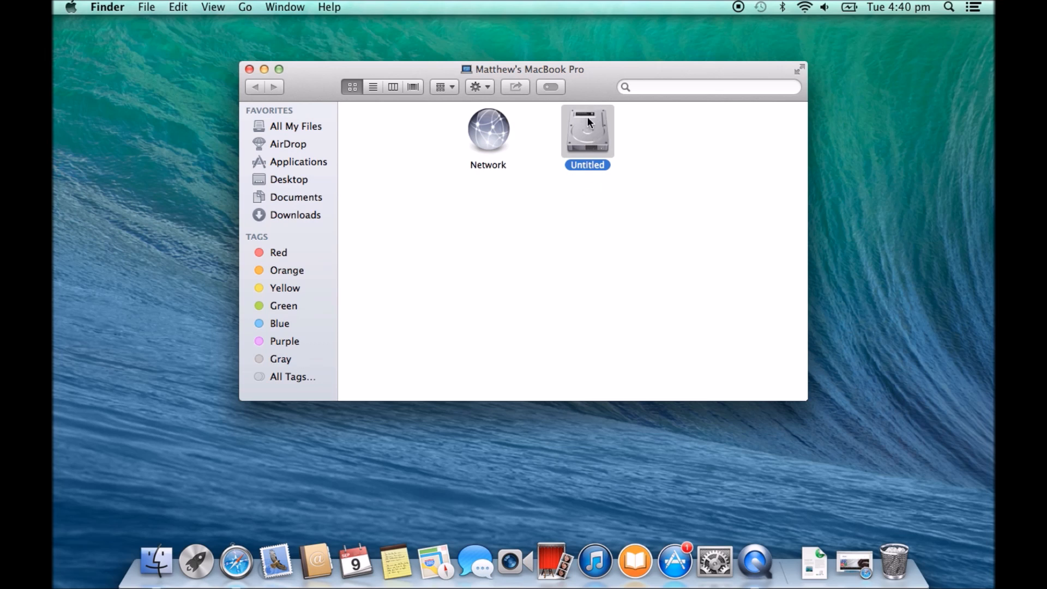
double_click(587, 131)
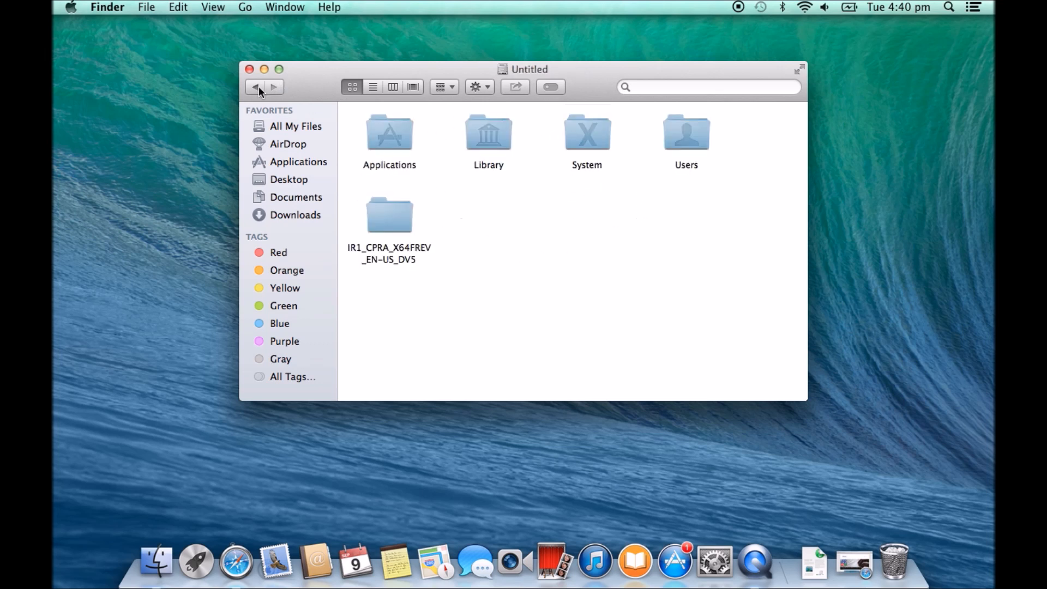
click(255, 87)
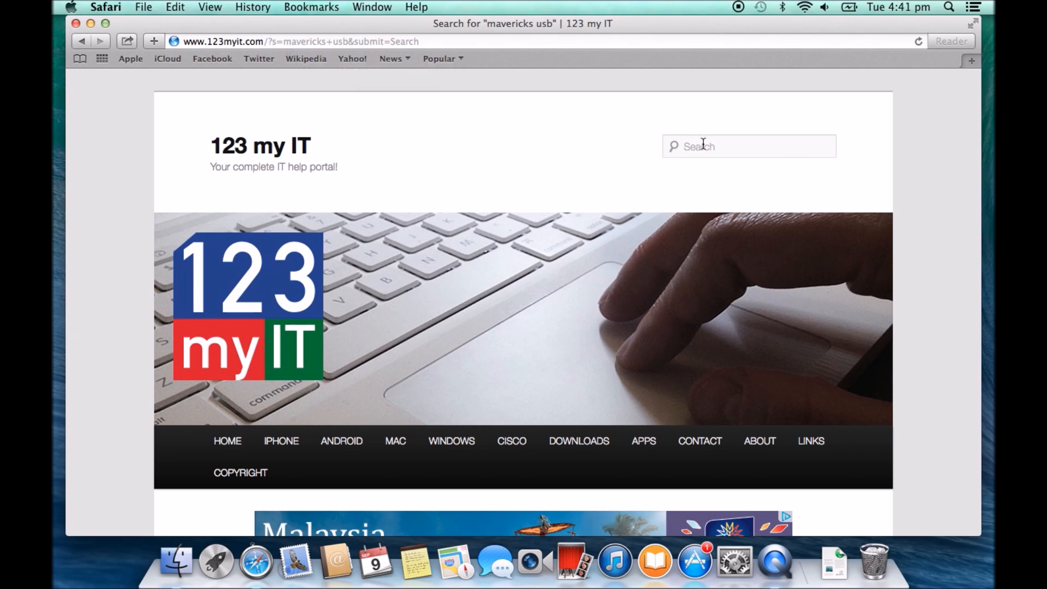
text(maver)
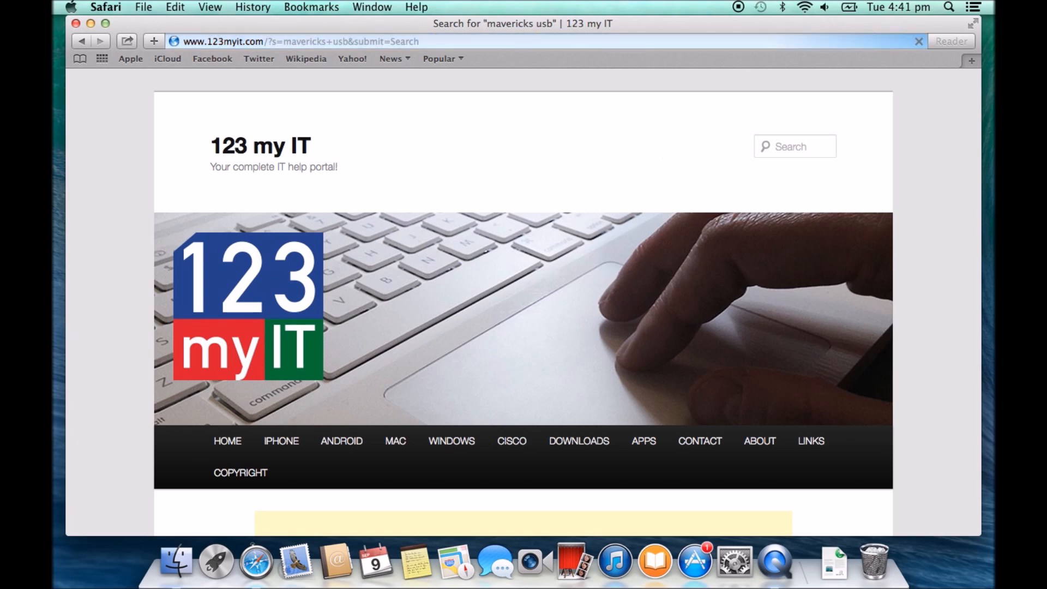
scroll(down, 3)
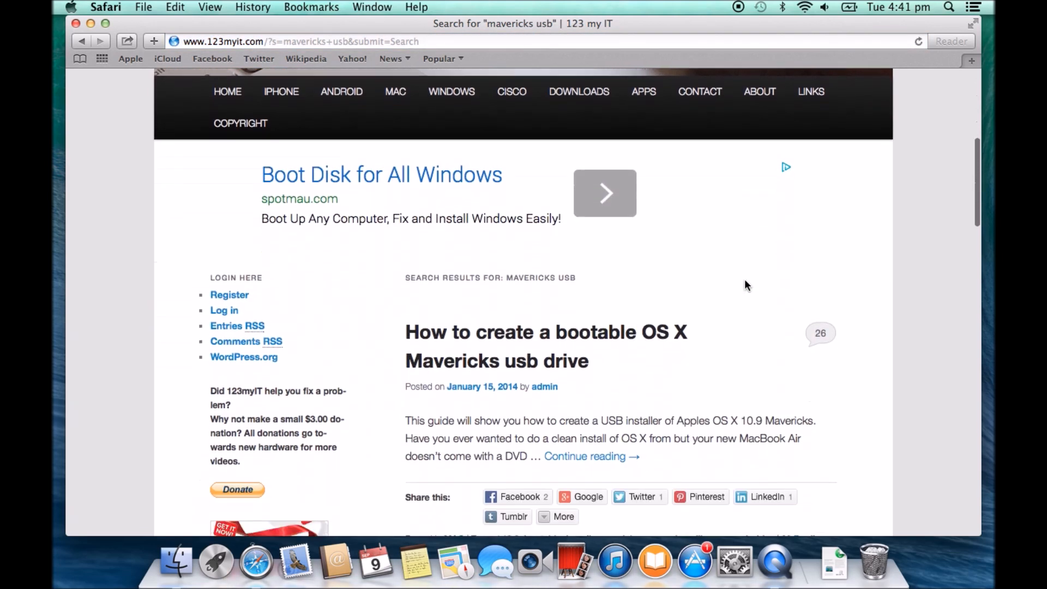
scroll(down, 3)
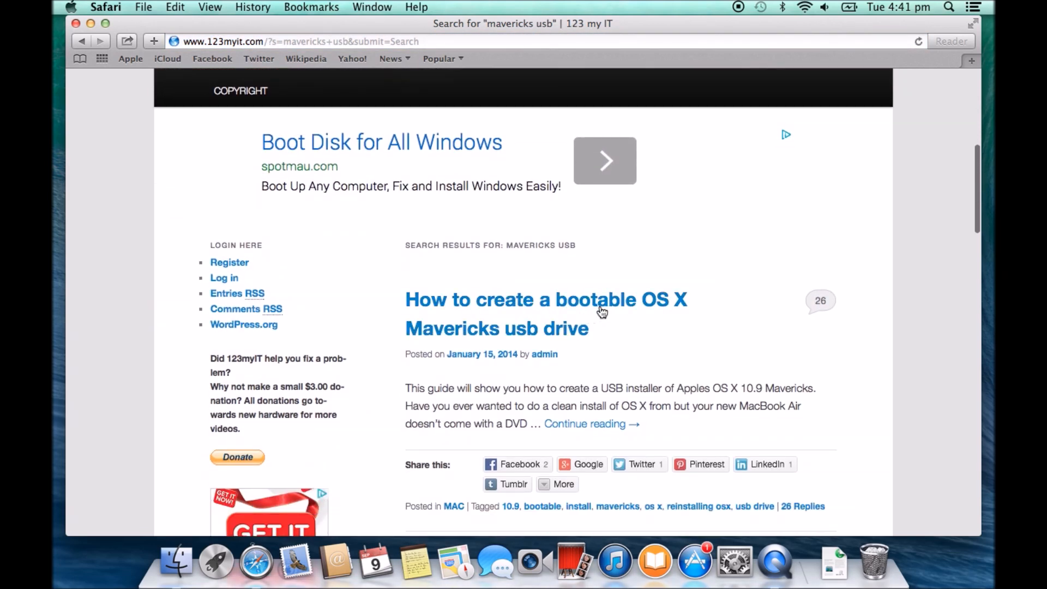
mouse_move(563, 340)
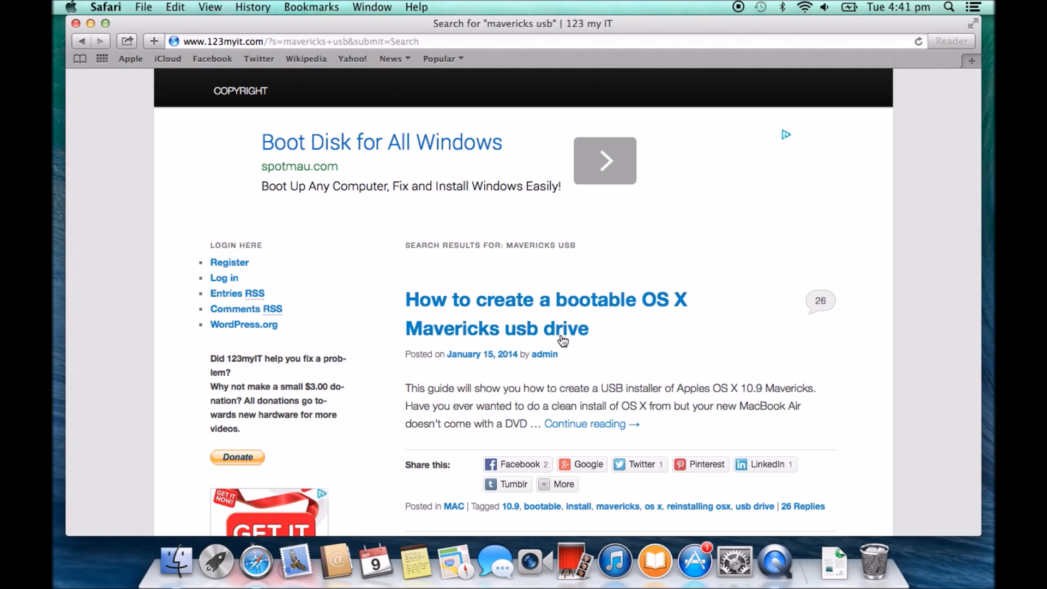
mouse_move(579, 341)
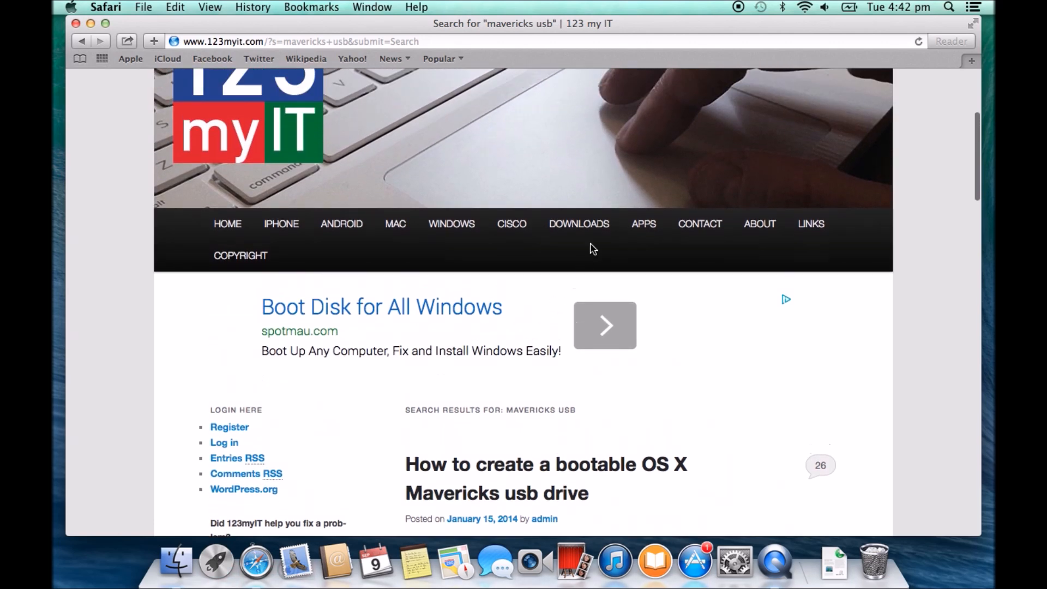
Step: Open the 123 my IT Downloads page and scroll to the Windows 8.1 Blue Preview download links
click(578, 224)
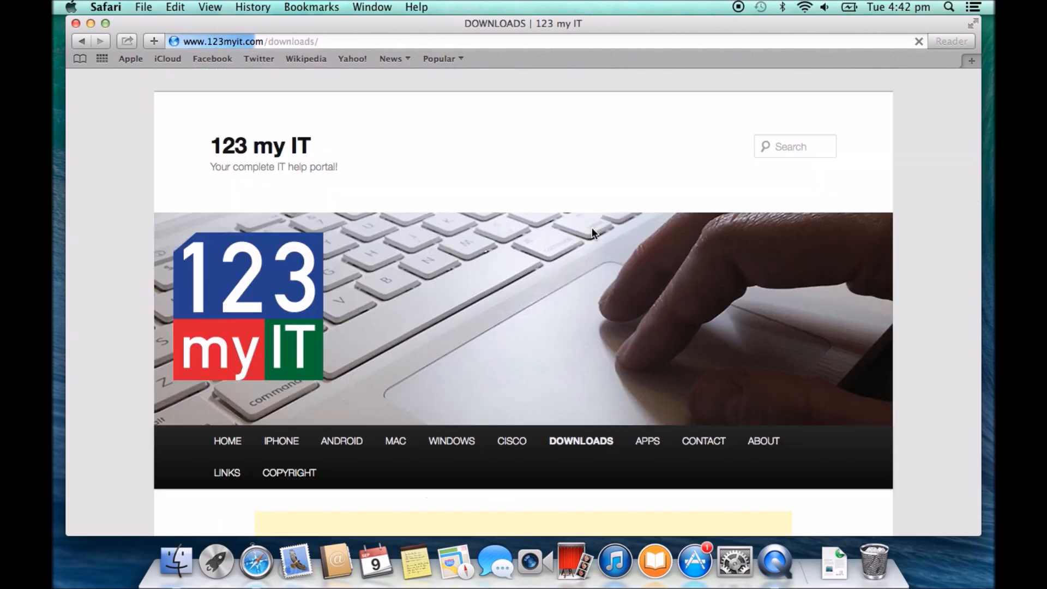
scroll(down, 3)
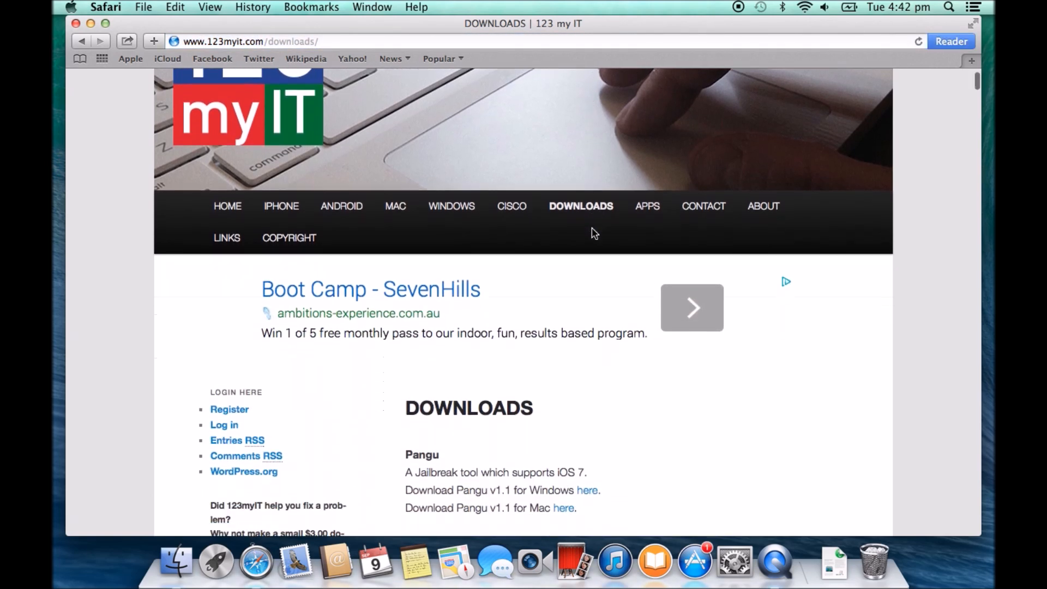
scroll(down, 3)
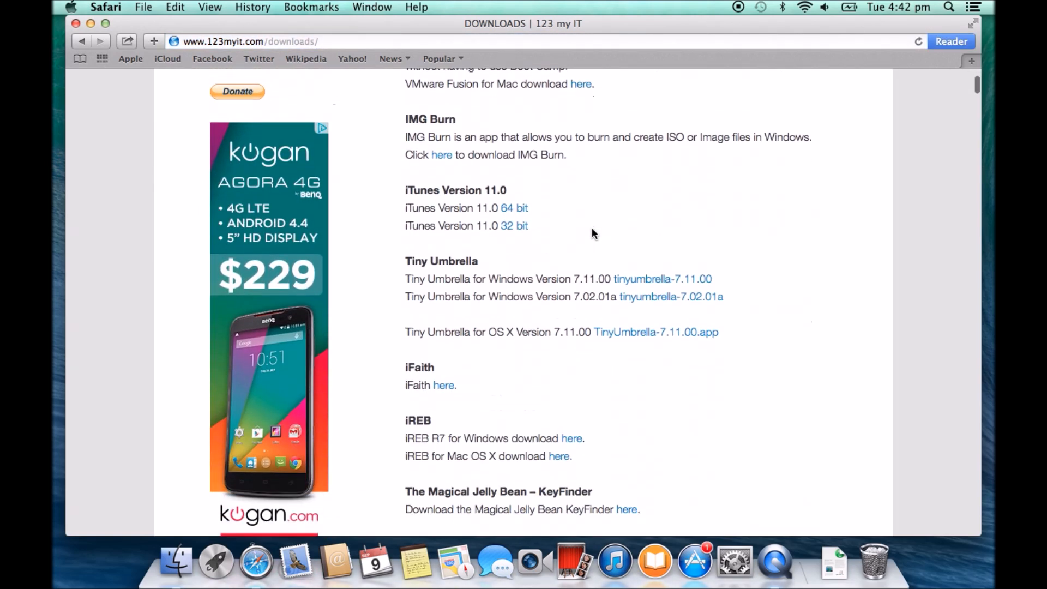
scroll(down, 3)
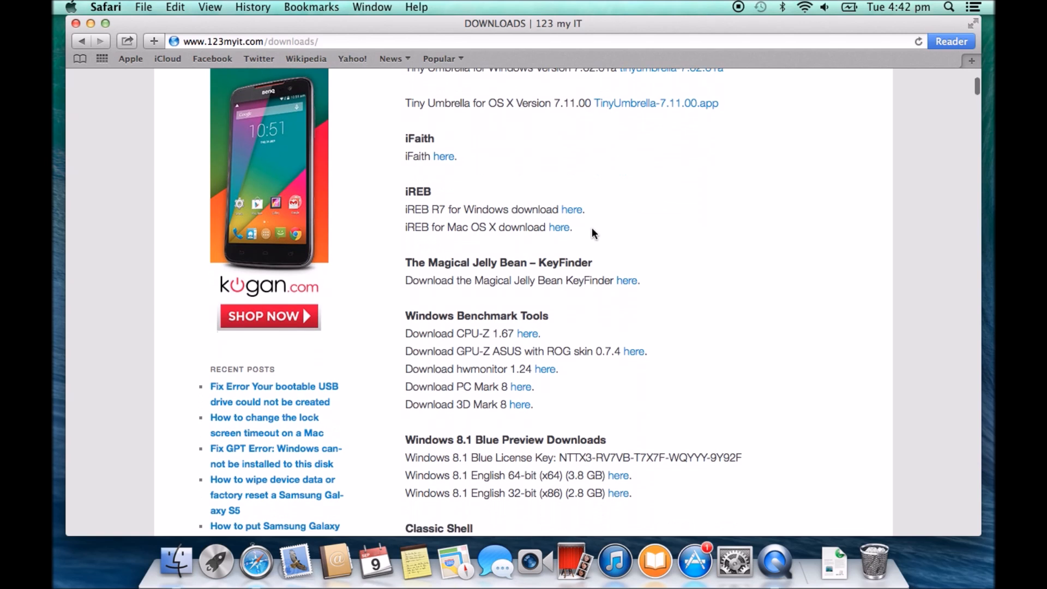
scroll(down, 3)
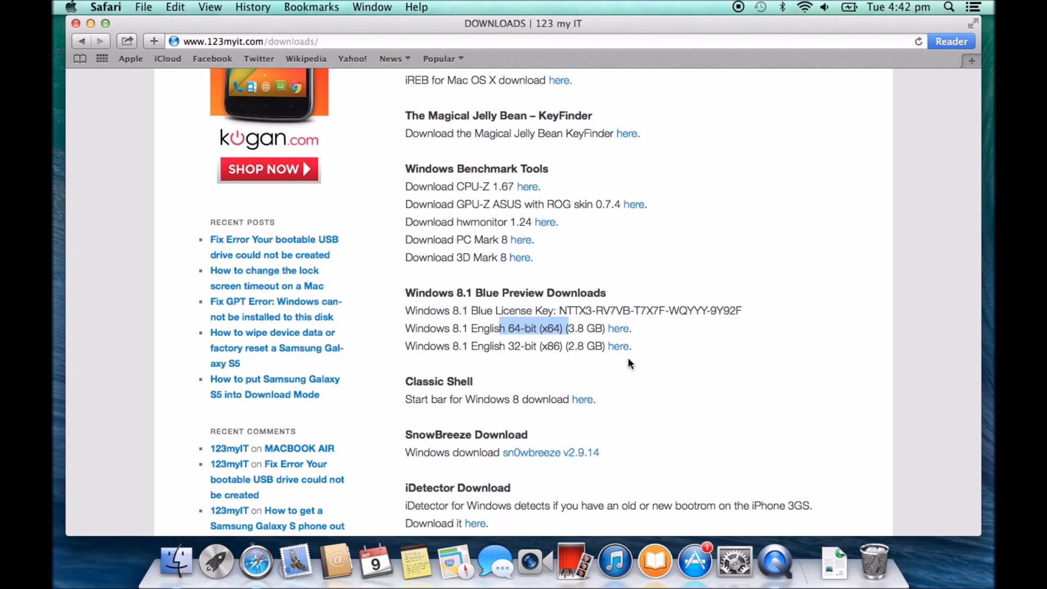
mouse_move(658, 335)
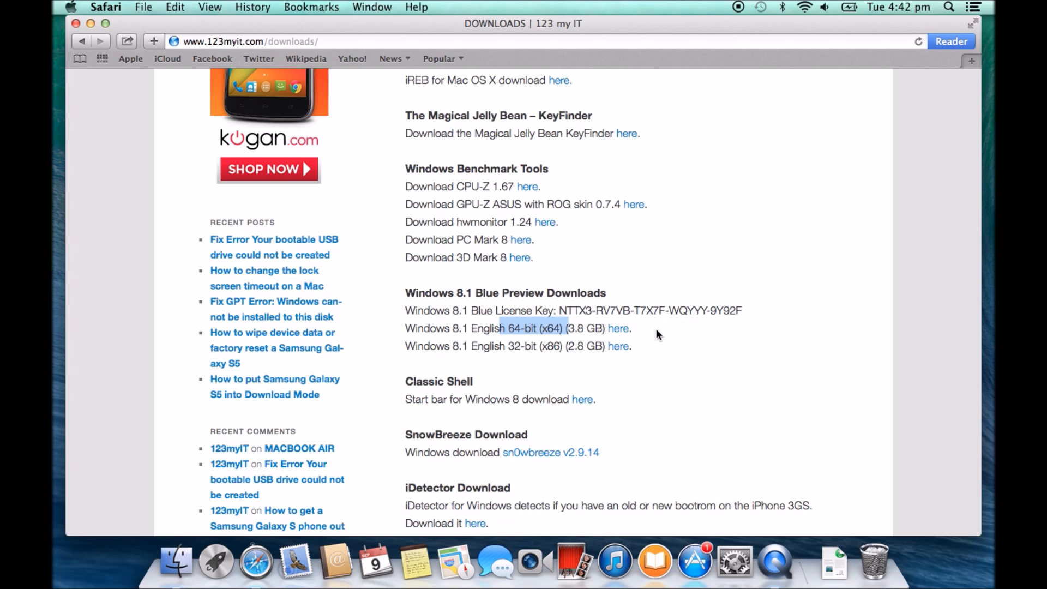
mouse_move(641, 352)
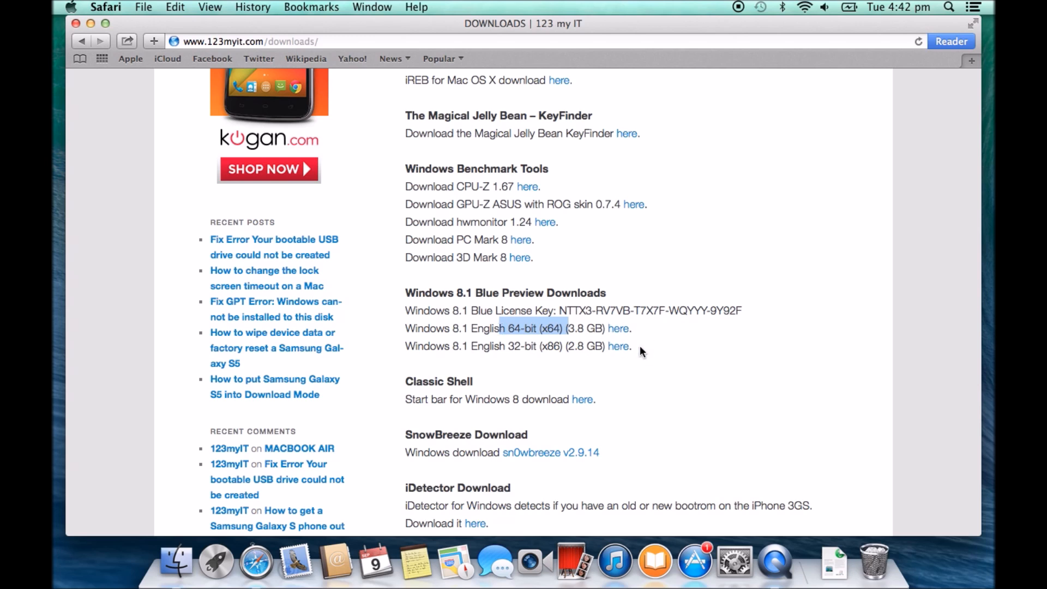
scroll(up, 3)
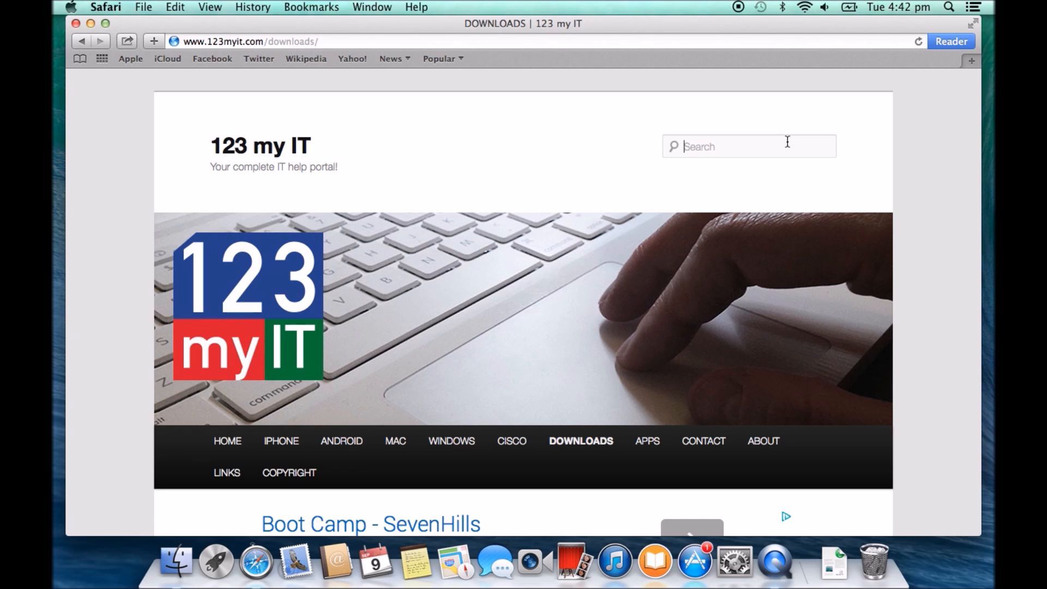
Step: Search the 123 my IT site for 'burn iso file' and browse the results
text(burn)
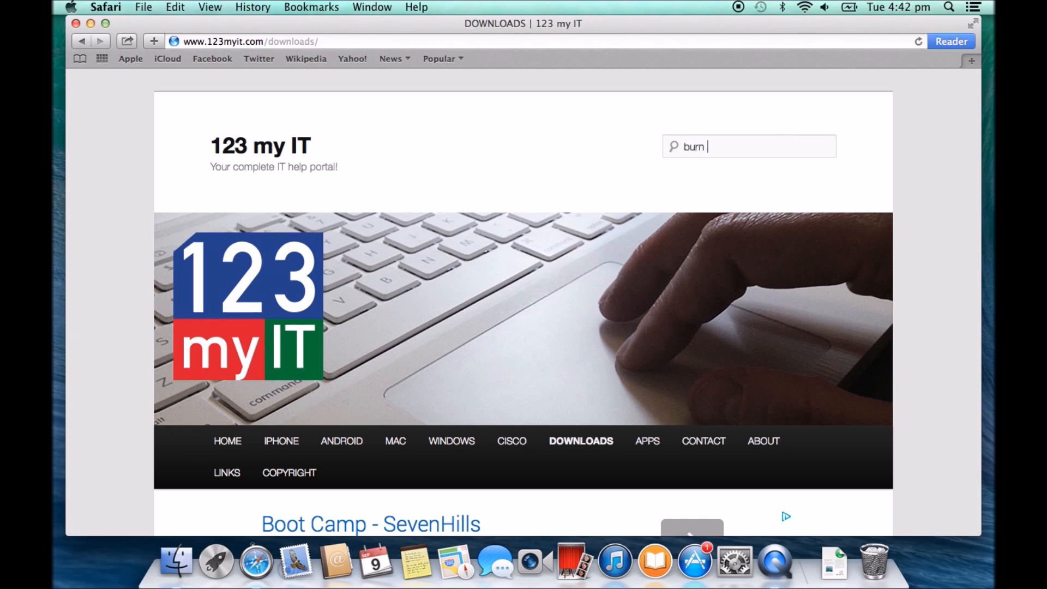
text(iso dfi)
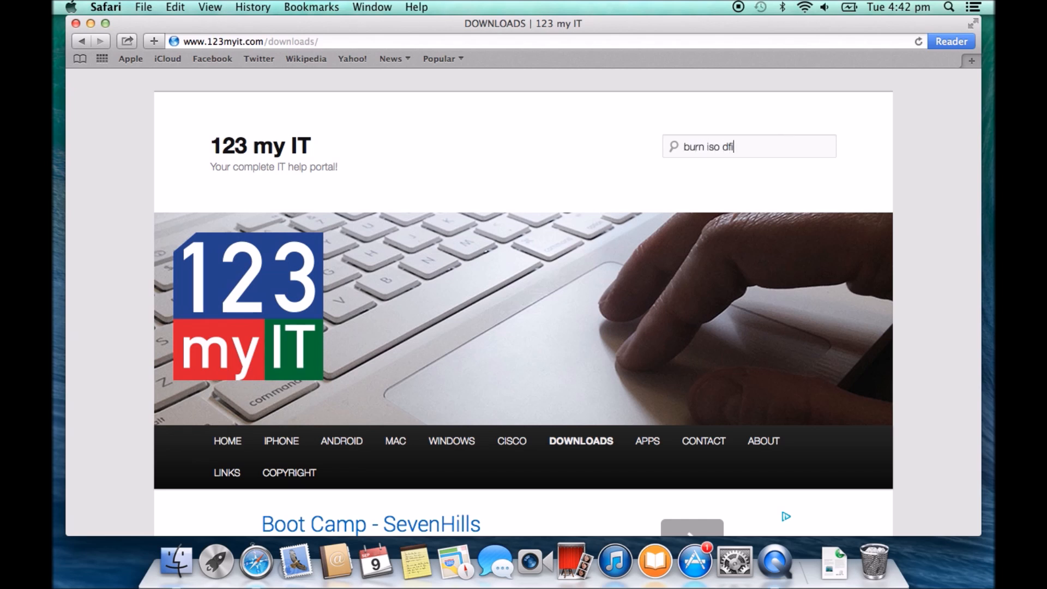
key(backspace)
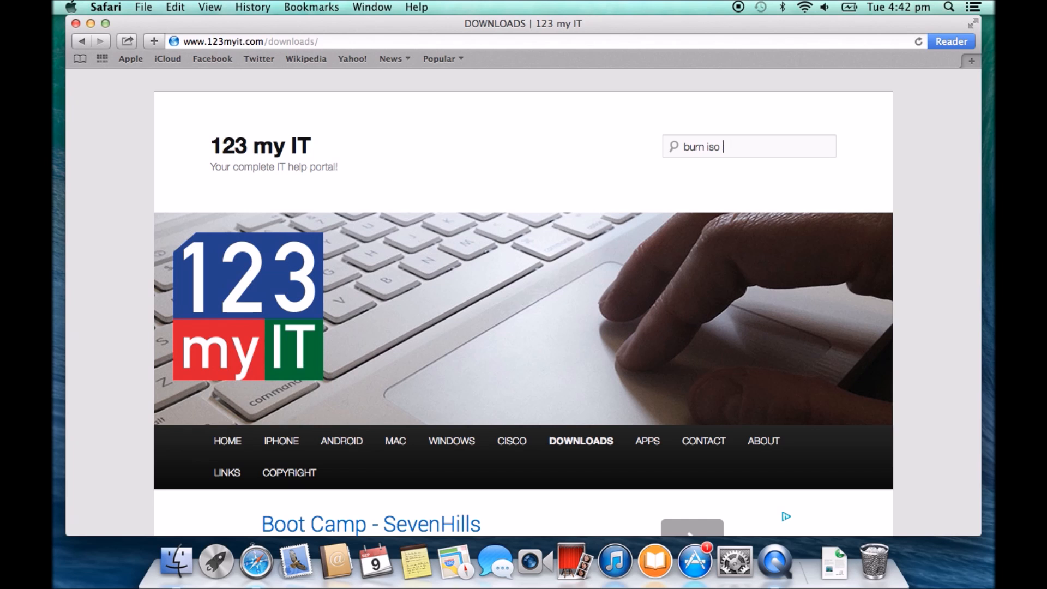
text(file)
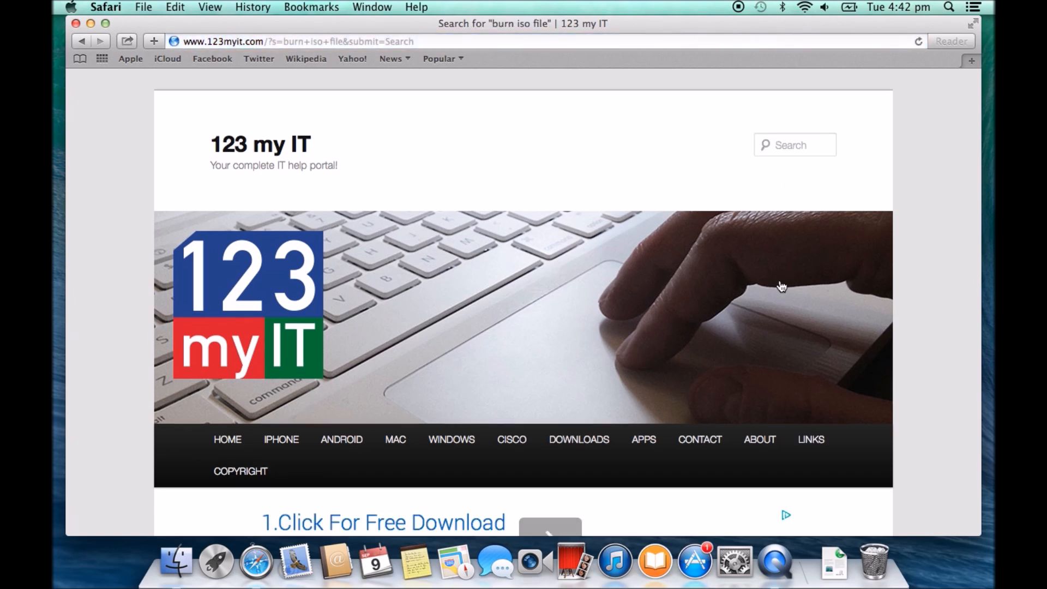
scroll(down, 3)
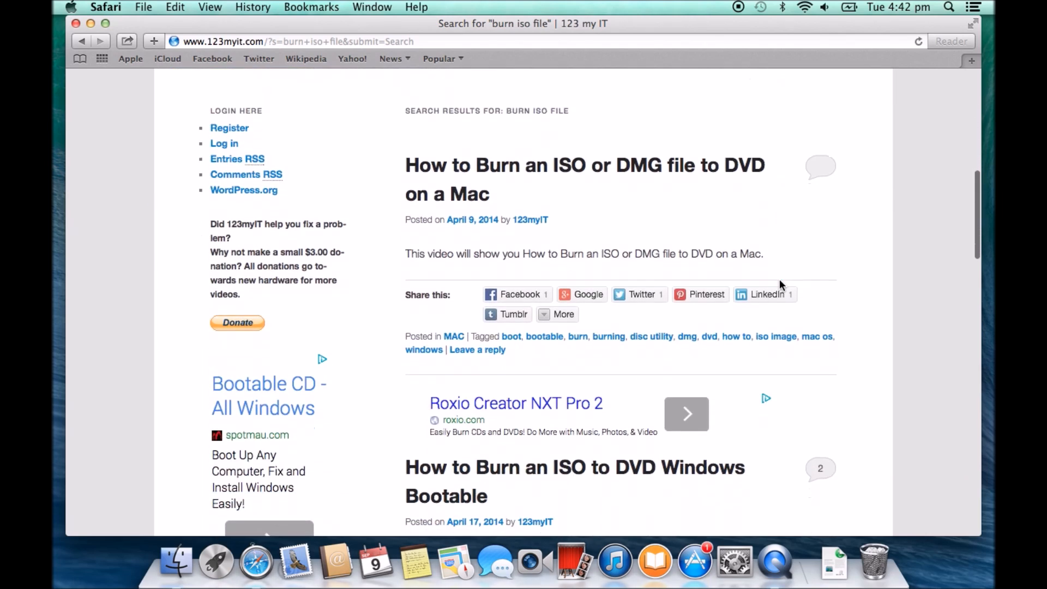
mouse_move(746, 184)
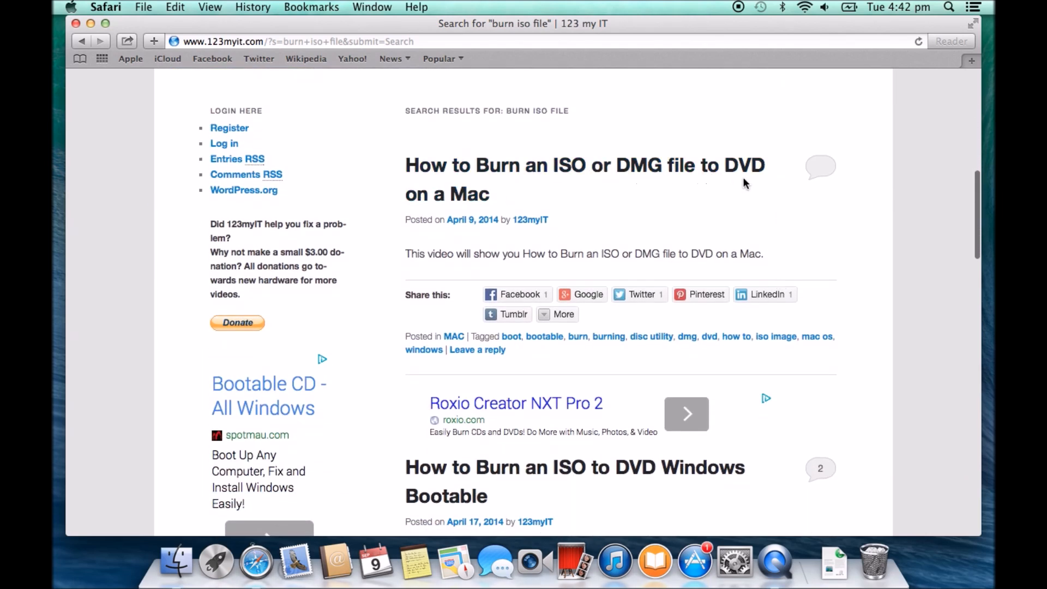
scroll(down, 3)
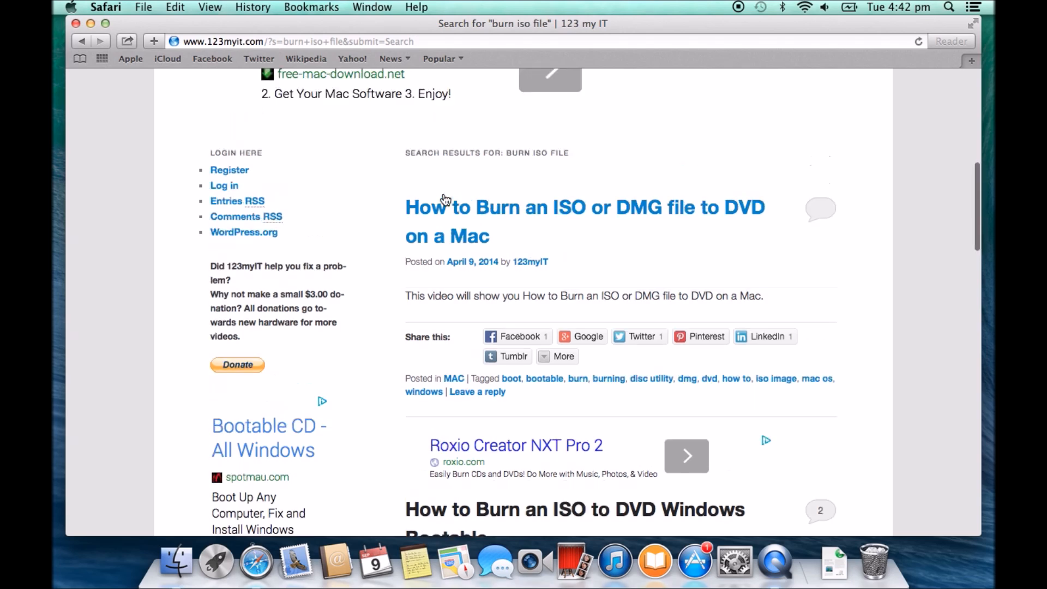
scroll(up, 3)
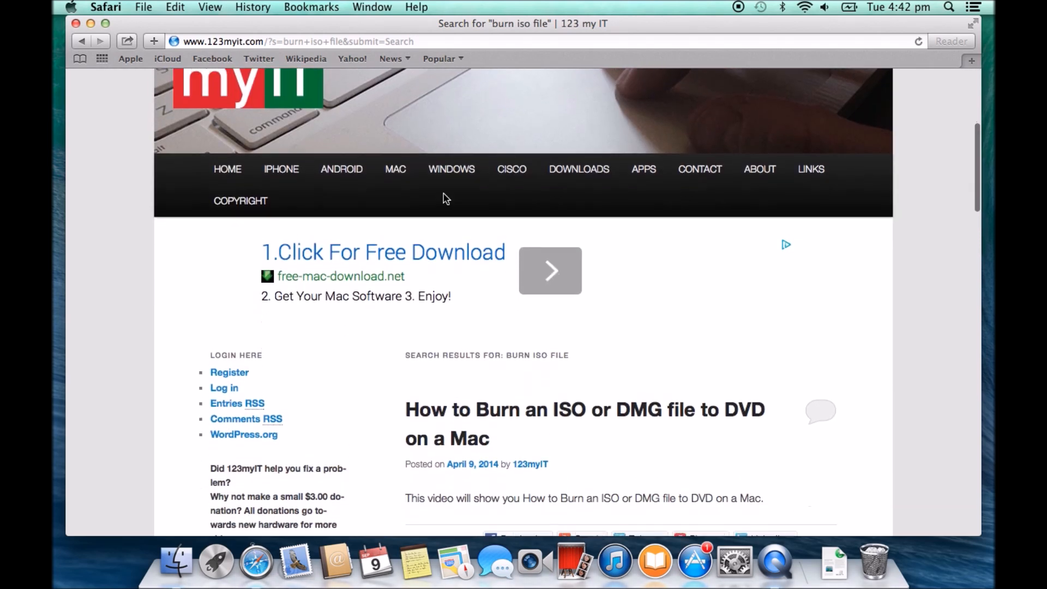
scroll(up, 3)
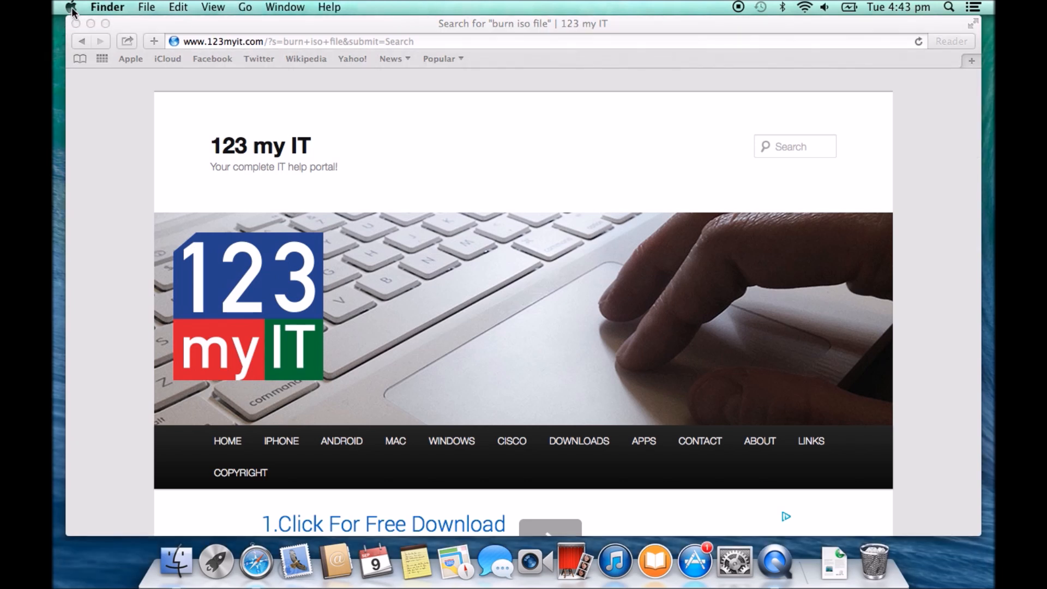
mouse_move(56, 45)
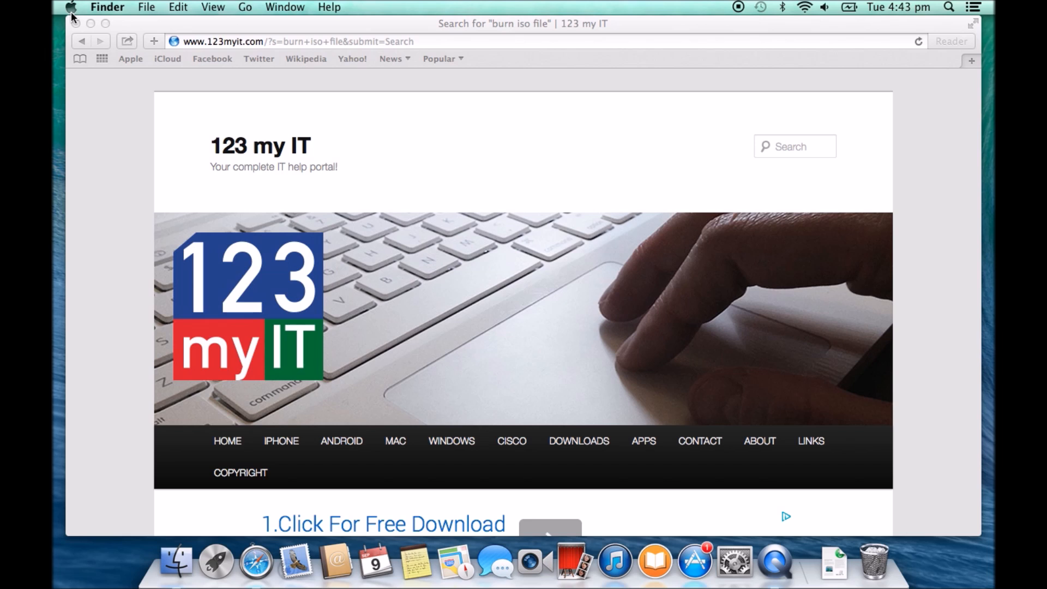
Step: Use About This Mac > More Info to show the MacBook Pro (13-inch, Mid 2012) model details
click(70, 8)
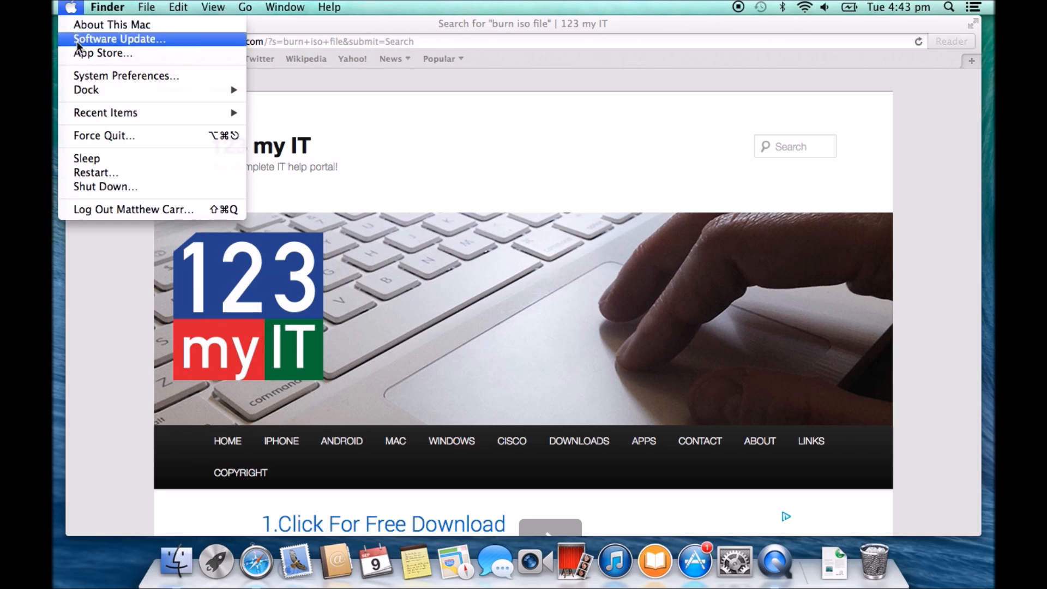
click(112, 24)
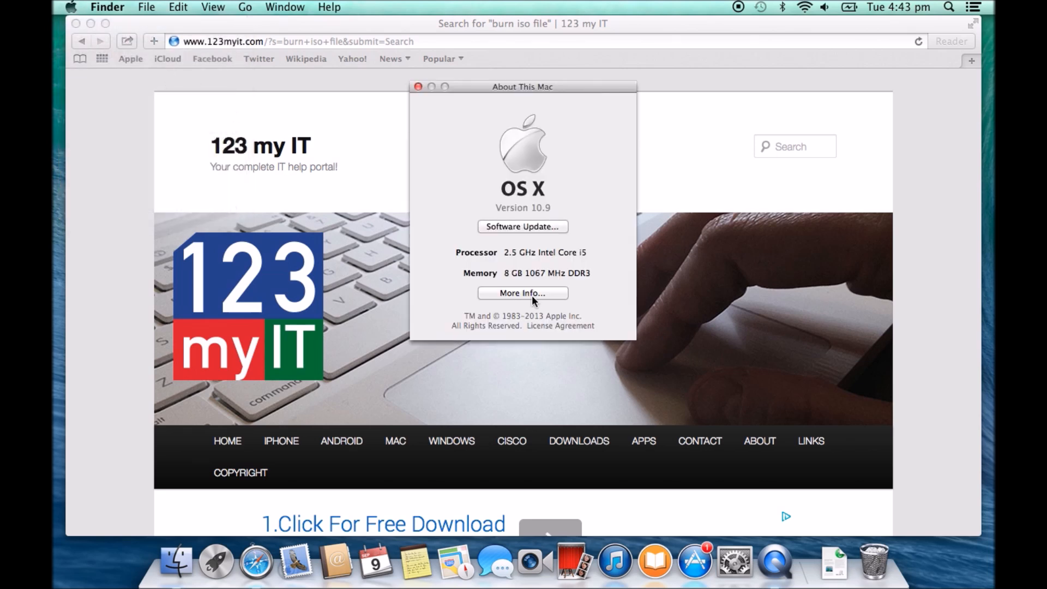
click(522, 292)
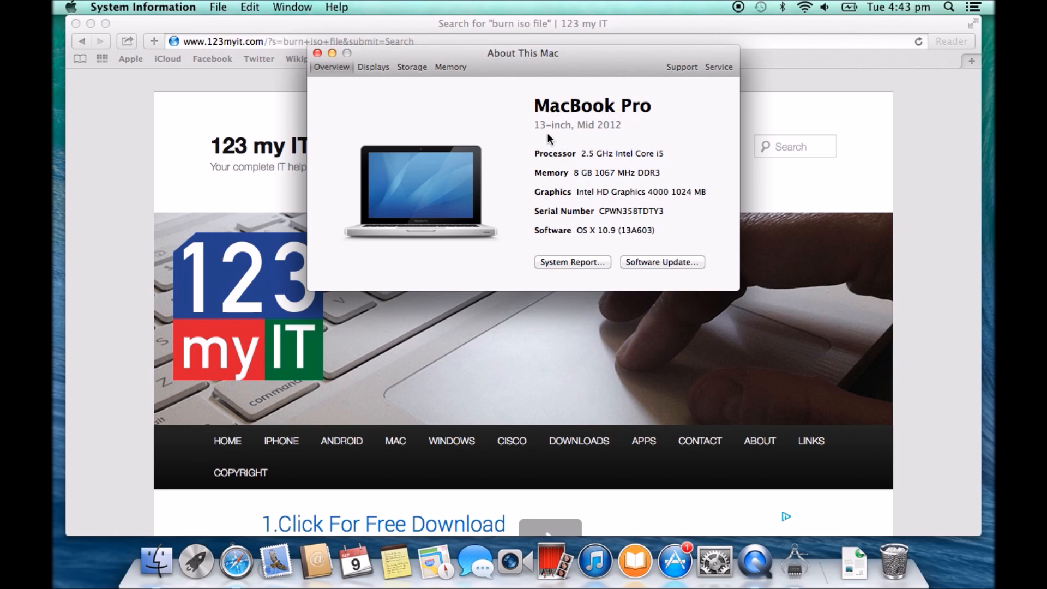
mouse_move(773, 114)
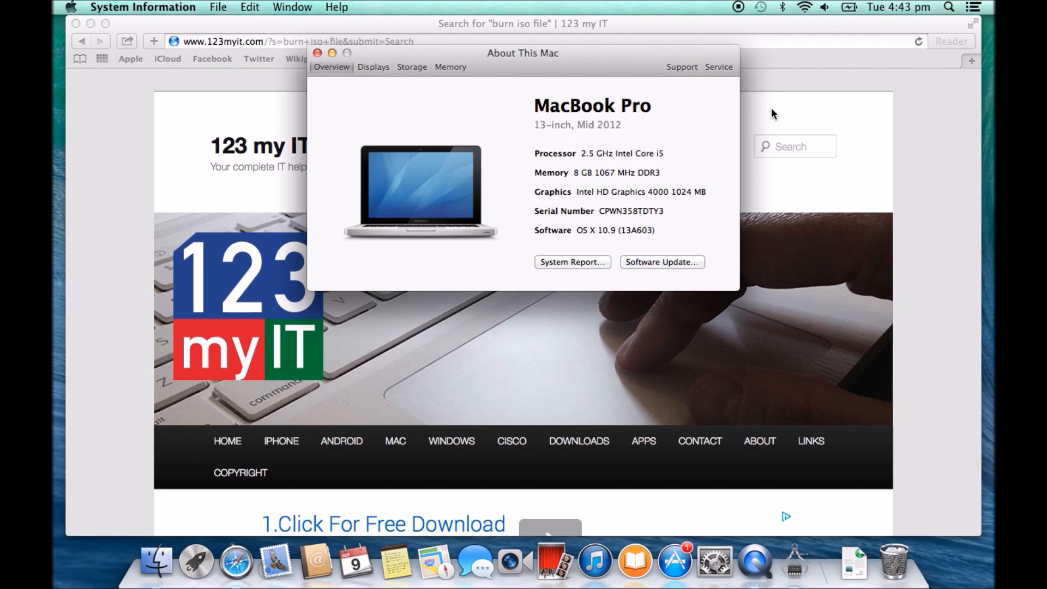
Step: Open the MacBook Pro Boot Camp drivers page and scroll to the 13-inch, Mid 2012 row
click(318, 52)
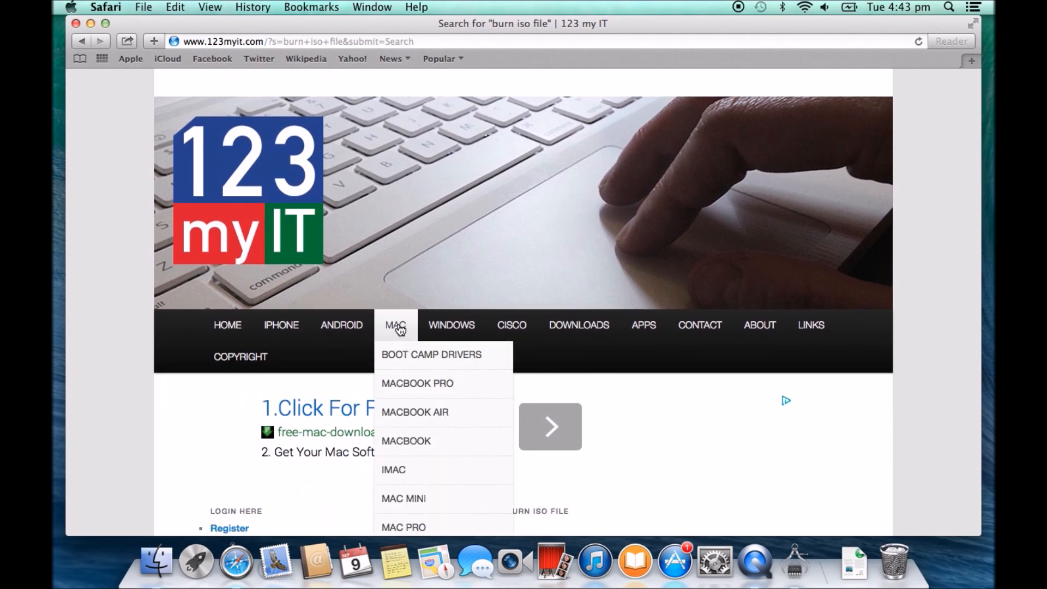
click(417, 383)
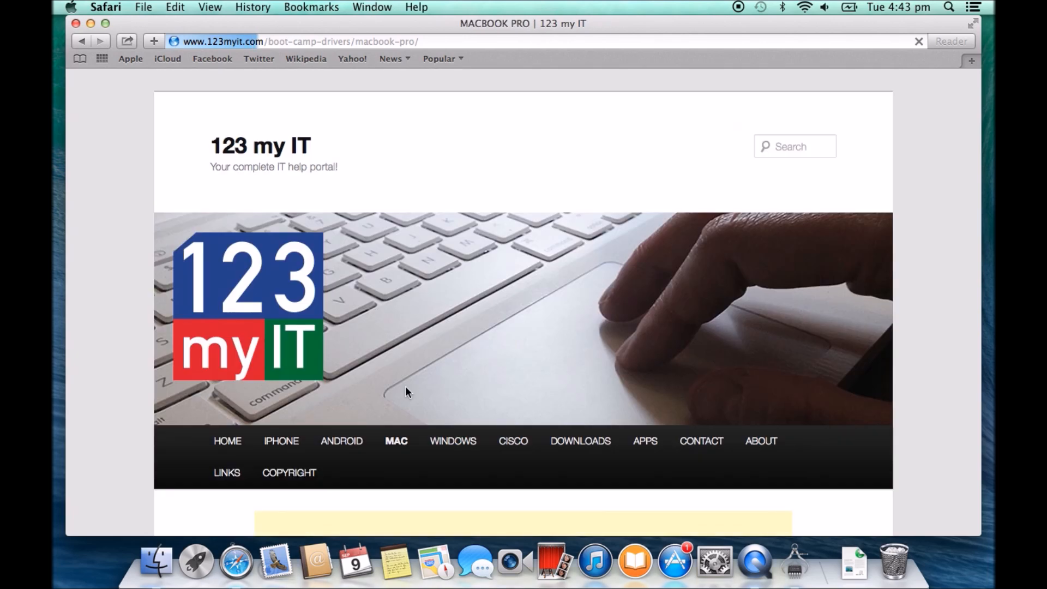
scroll(down, 3)
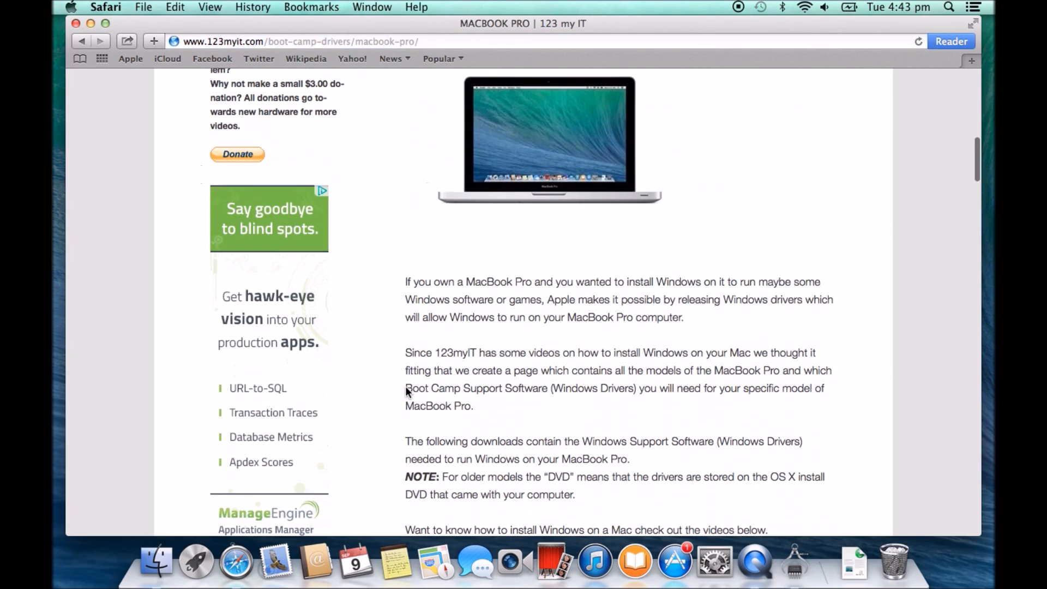
scroll(down, 3)
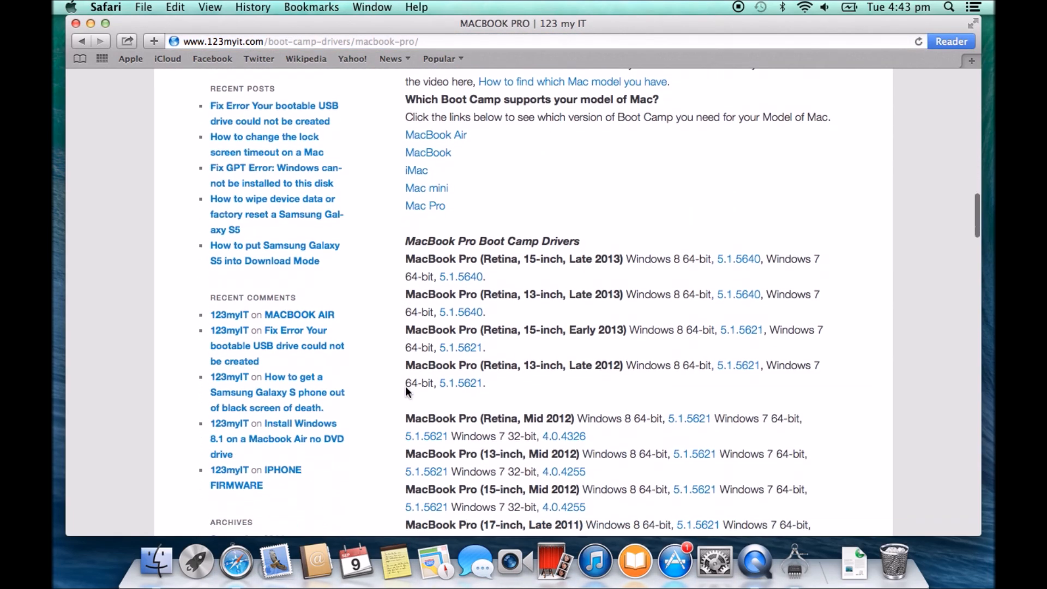
scroll(down, 3)
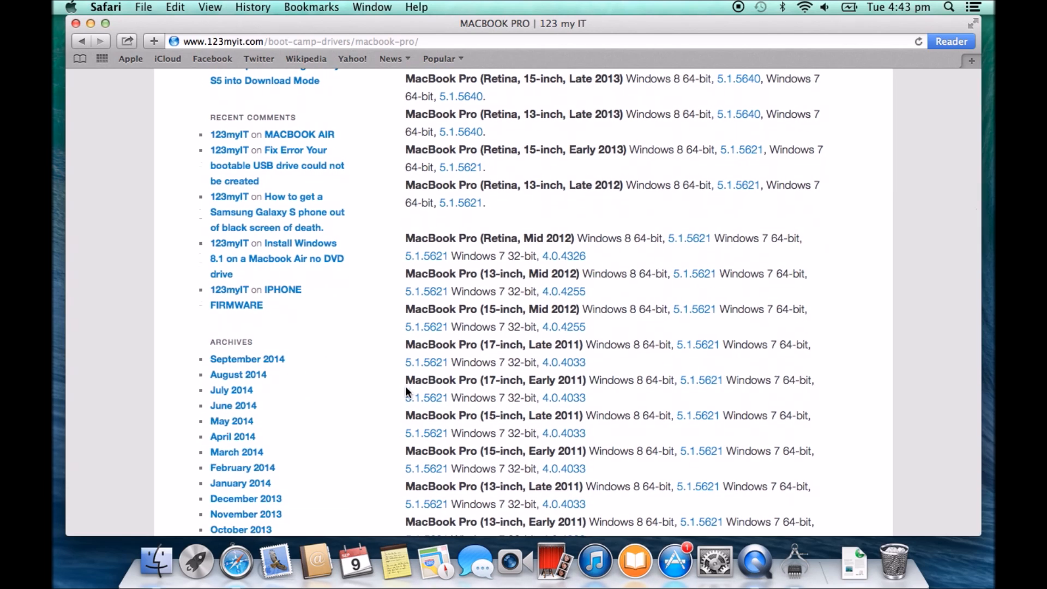
mouse_move(617, 269)
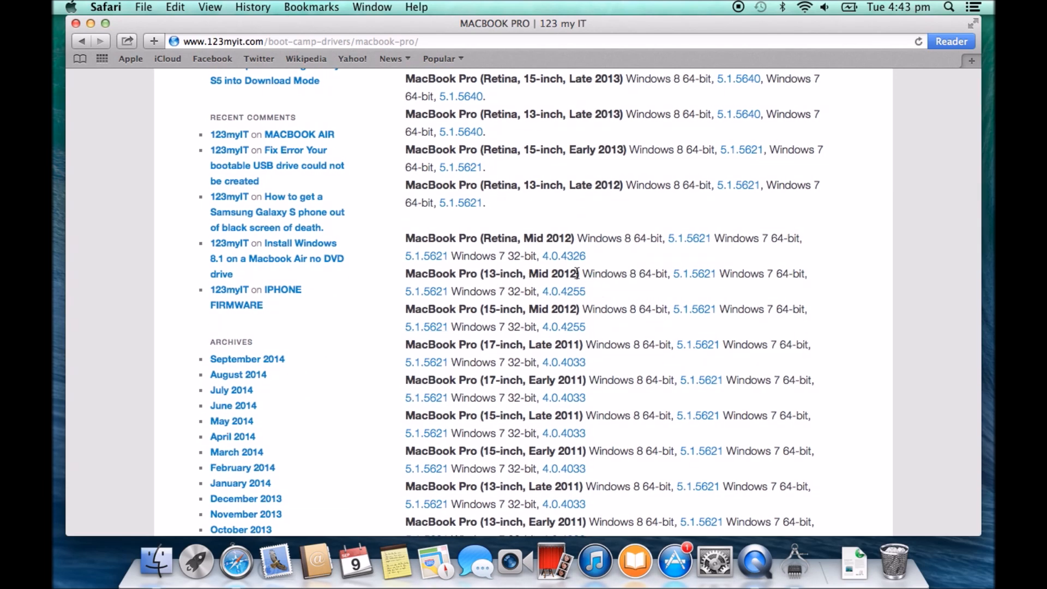
drag(585, 273, 665, 273)
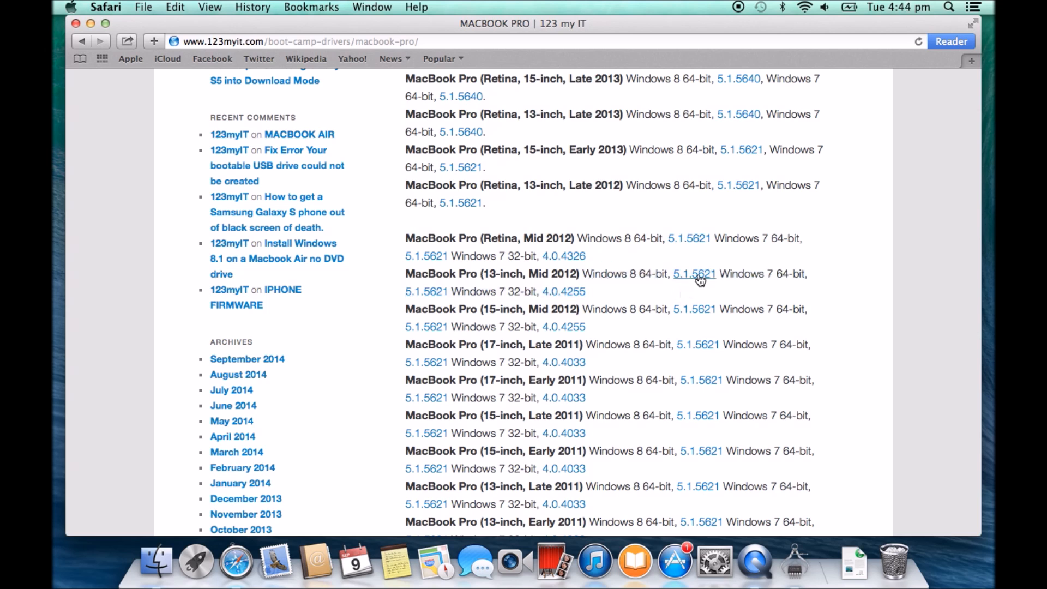
mouse_move(694, 274)
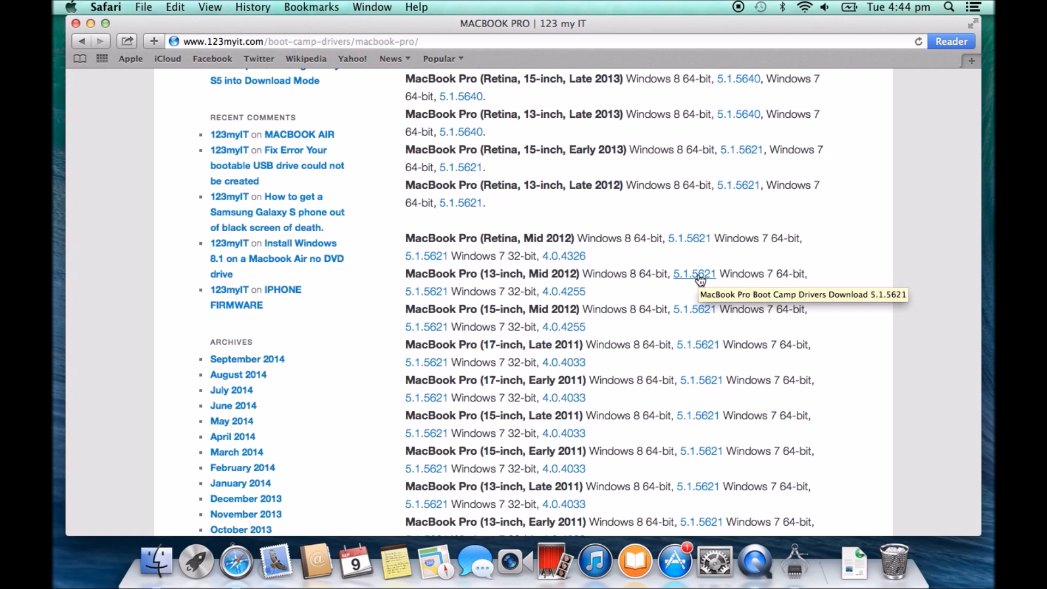
Step: Start the Windows 8 64-bit BootCamp5.1.5621.zip download, then stop it from the Downloads popover
click(695, 273)
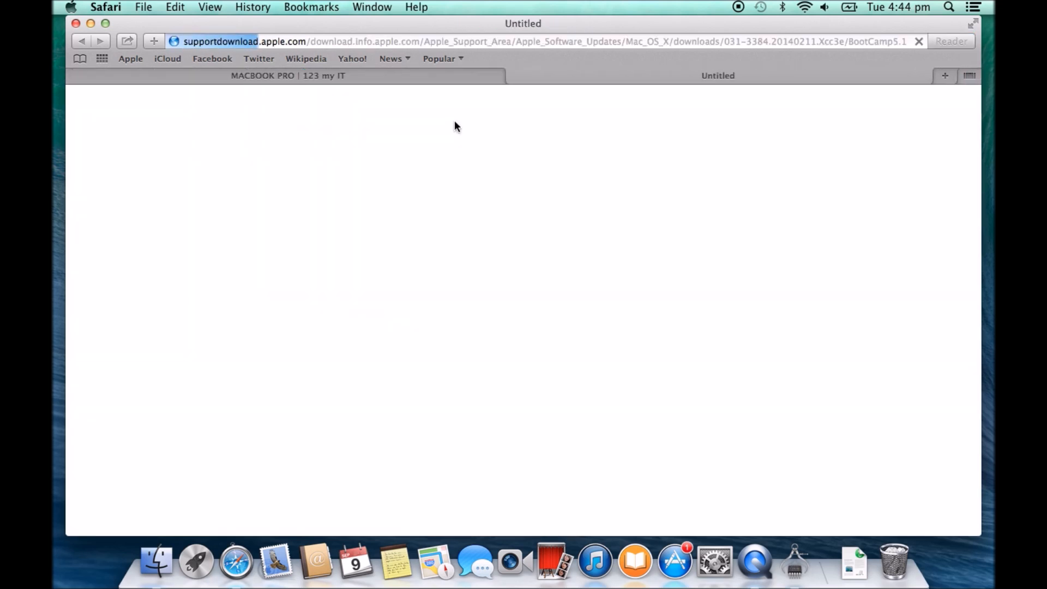
mouse_move(374, 256)
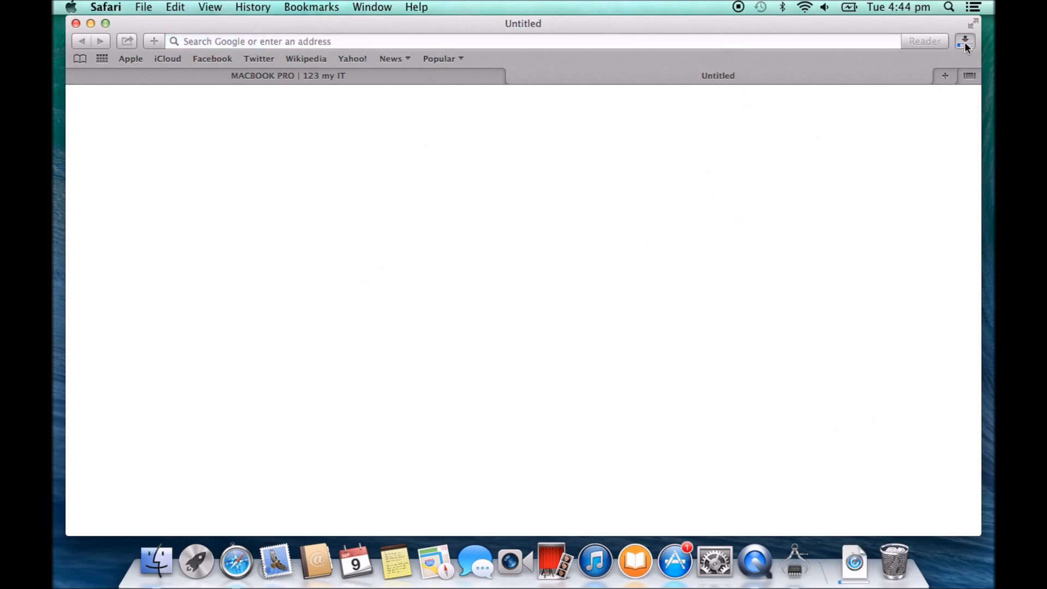
click(963, 40)
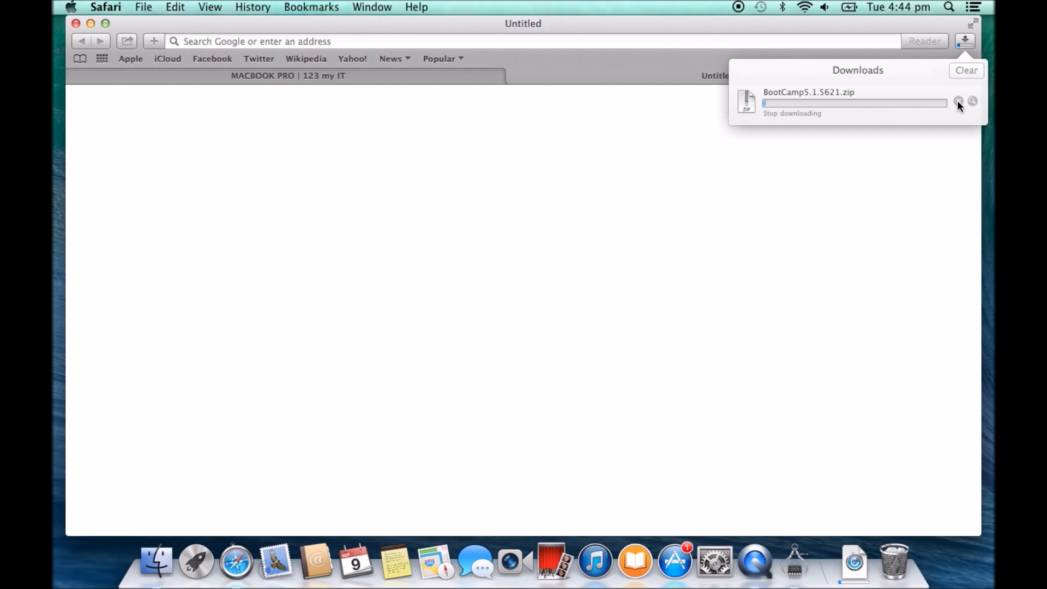
click(958, 101)
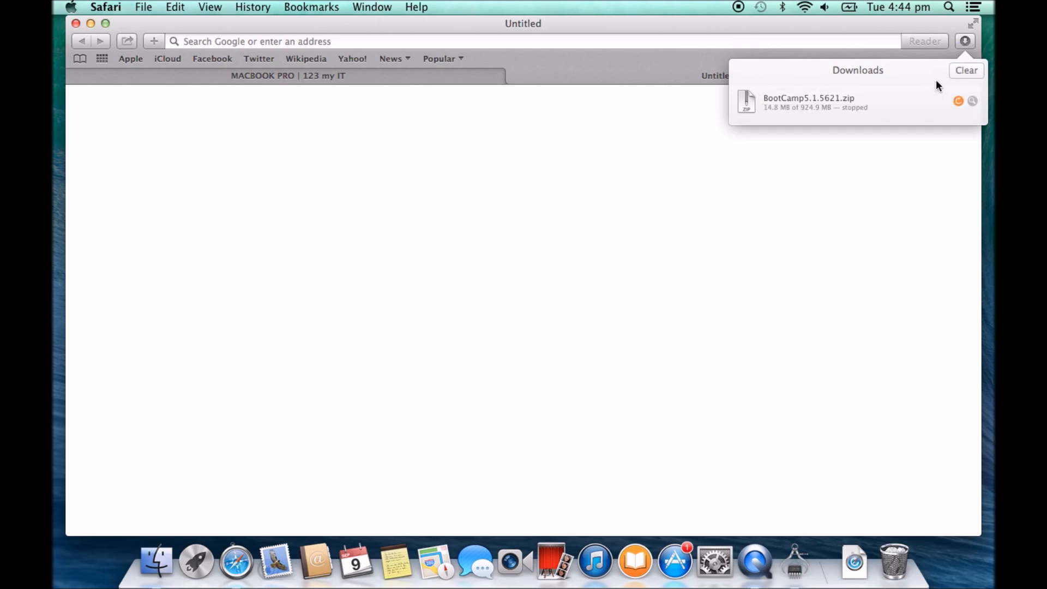
mouse_move(765, 85)
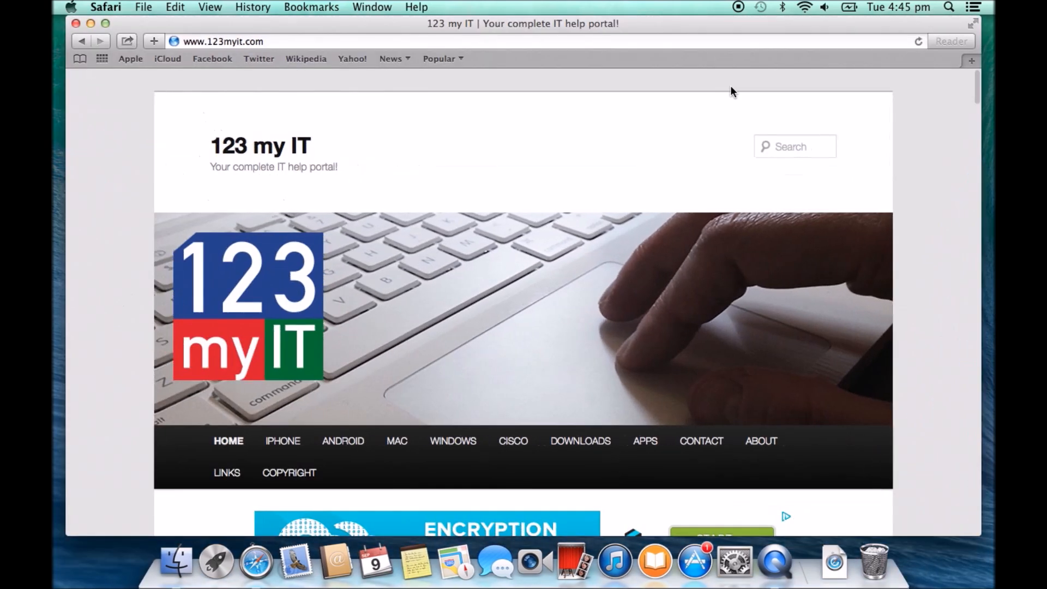
mouse_move(748, 160)
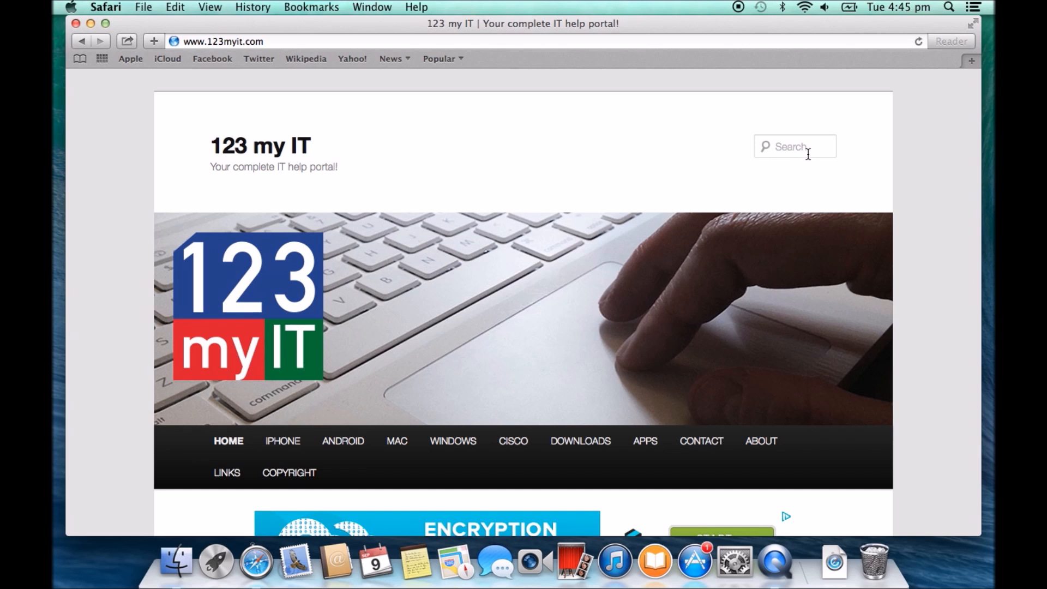
Step: Search the 123 my IT site for 'install windows 8.1 on mac' and scroll the results
click(794, 146)
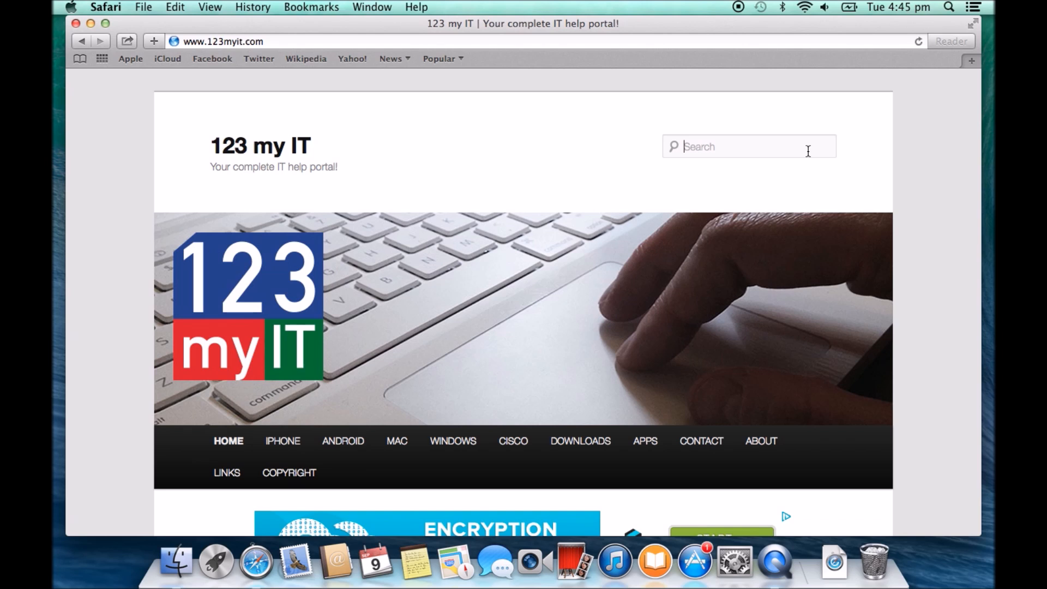
text(install)
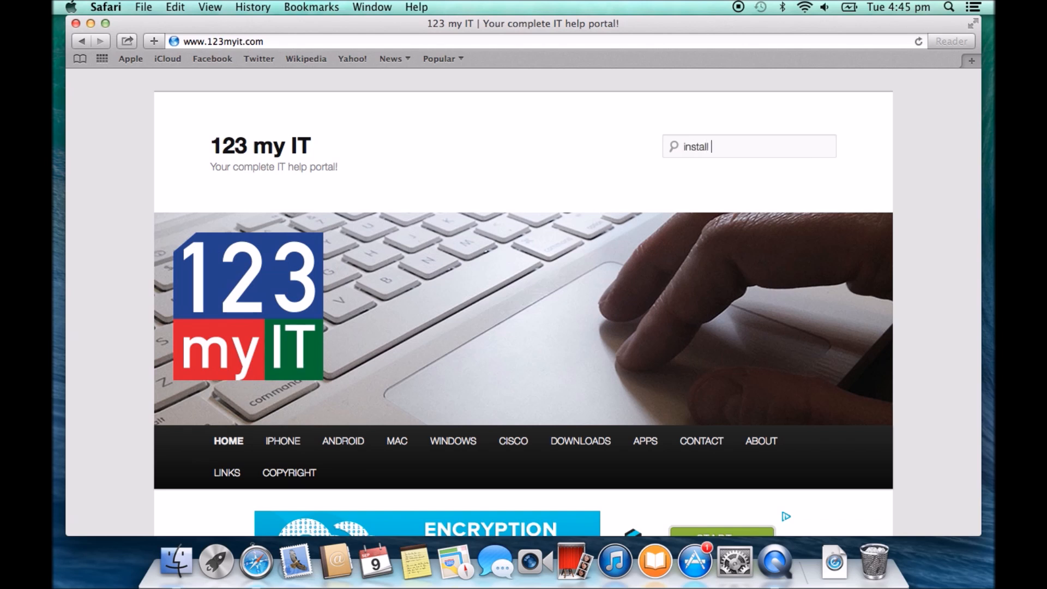
text(windows)
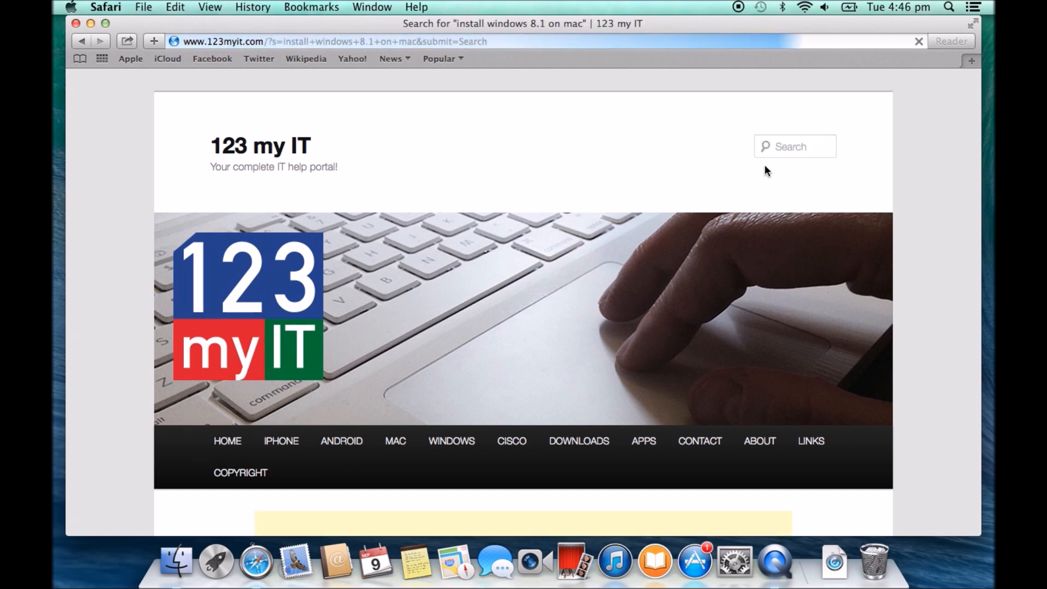
scroll(down, 3)
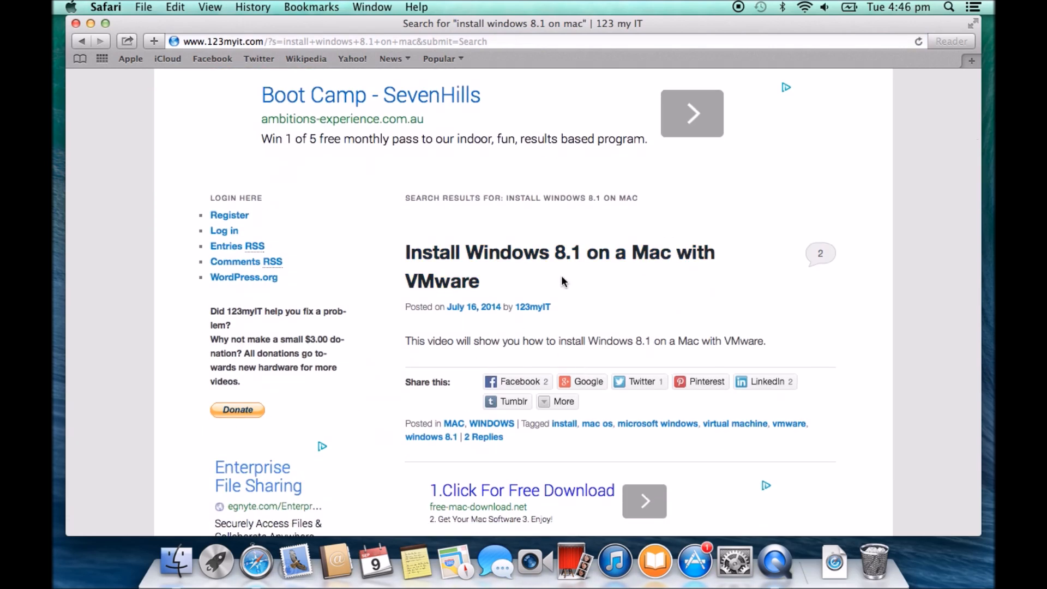
scroll(down, 3)
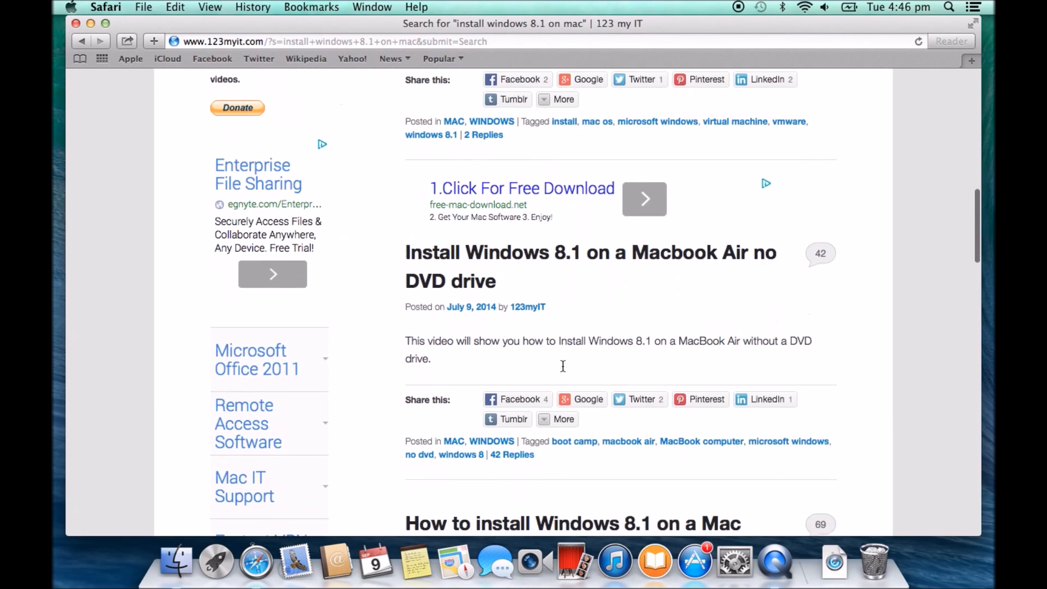
scroll(down, 3)
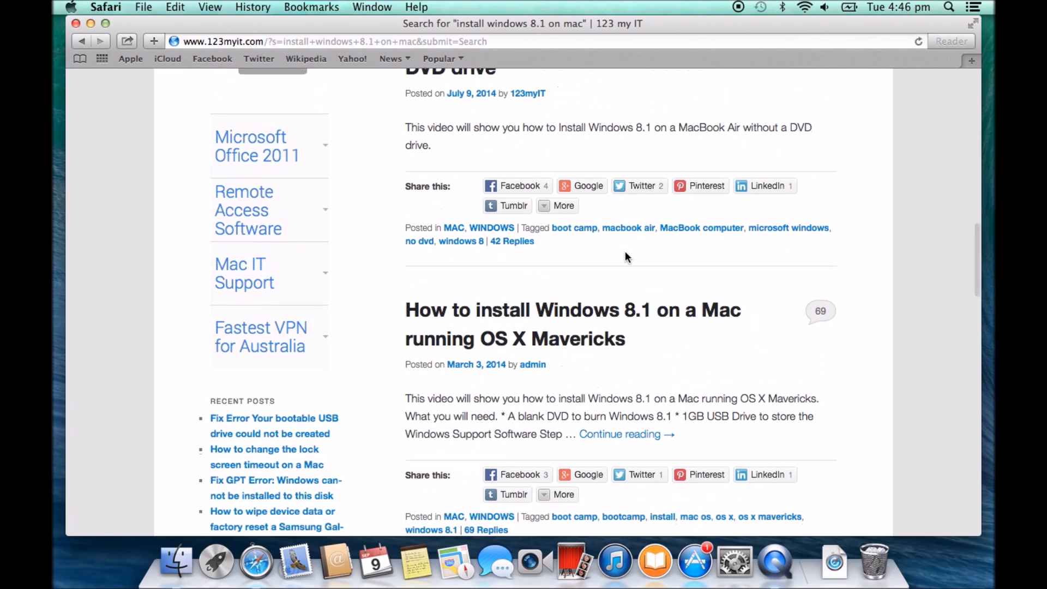
mouse_move(624, 333)
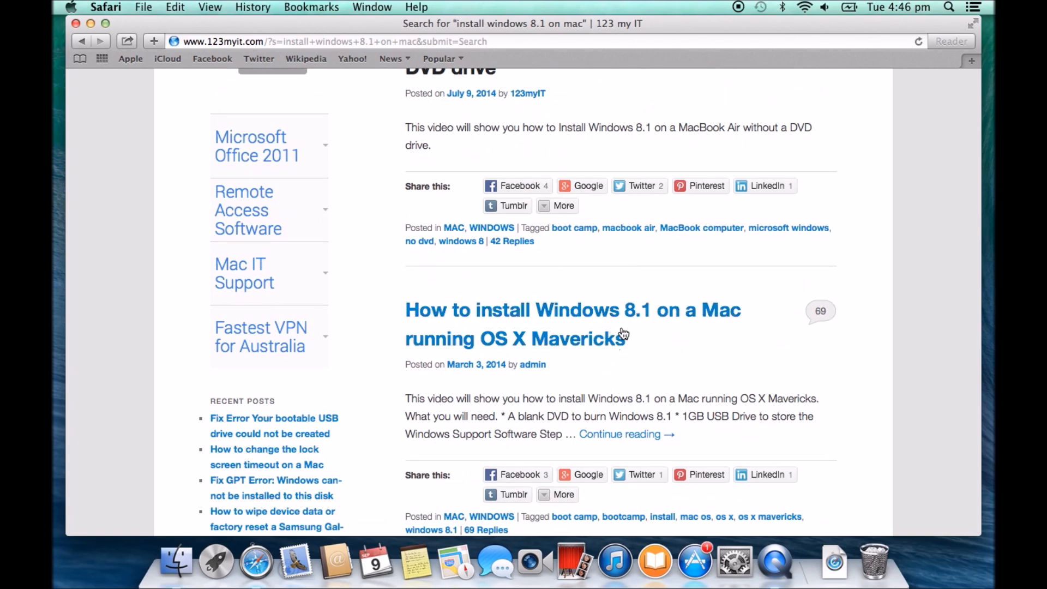
mouse_move(566, 276)
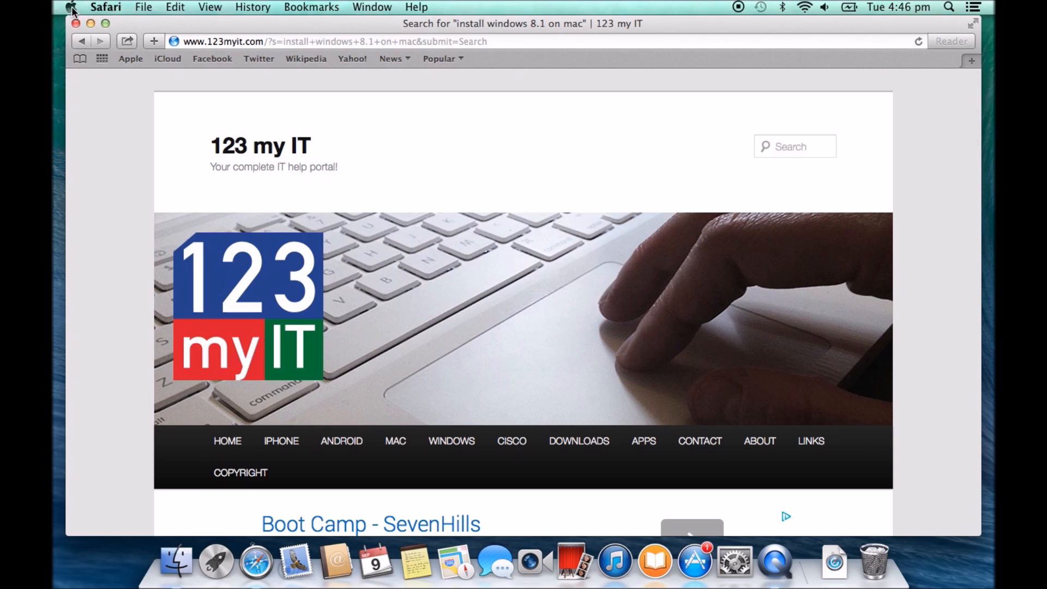
Step: Quit Safari so the desktop shows before restarting
click(106, 8)
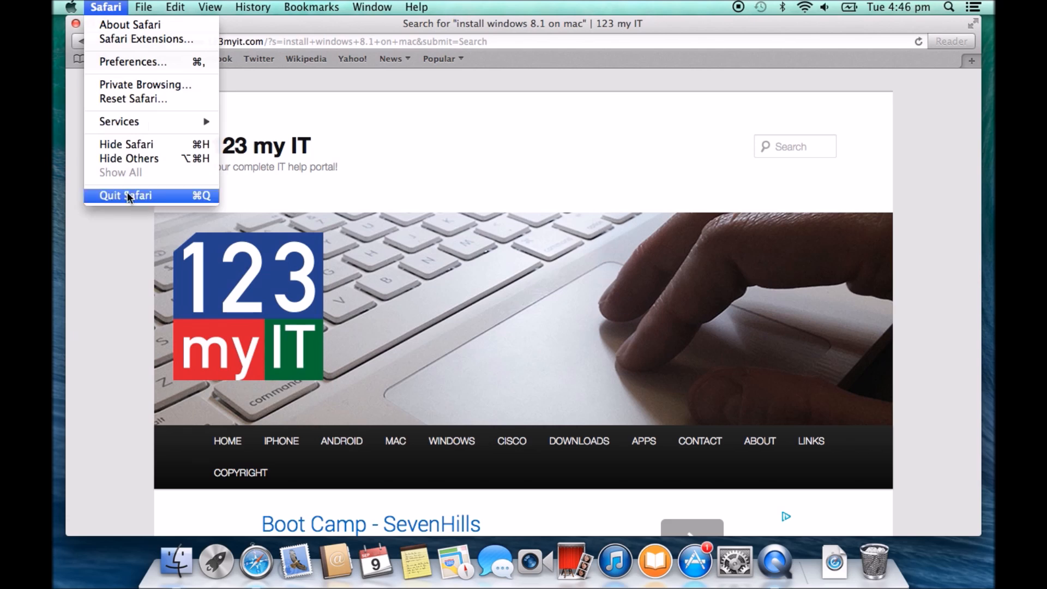
click(124, 195)
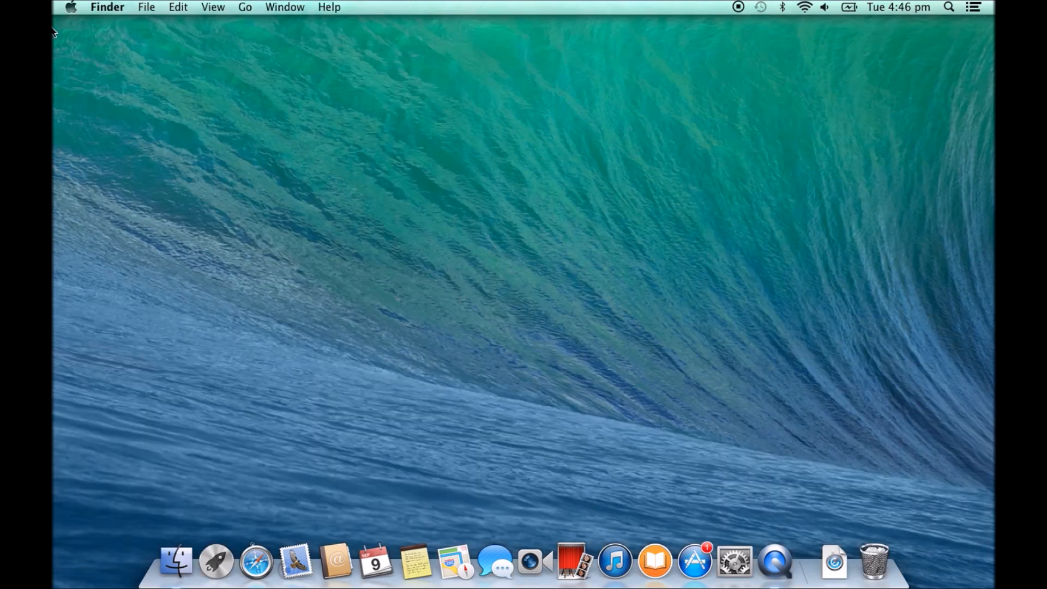